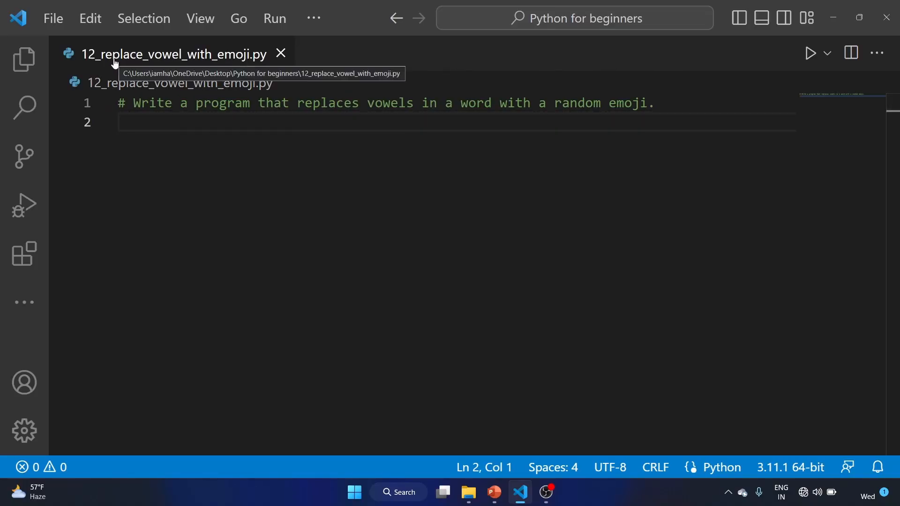
mouse_move(262, 83)
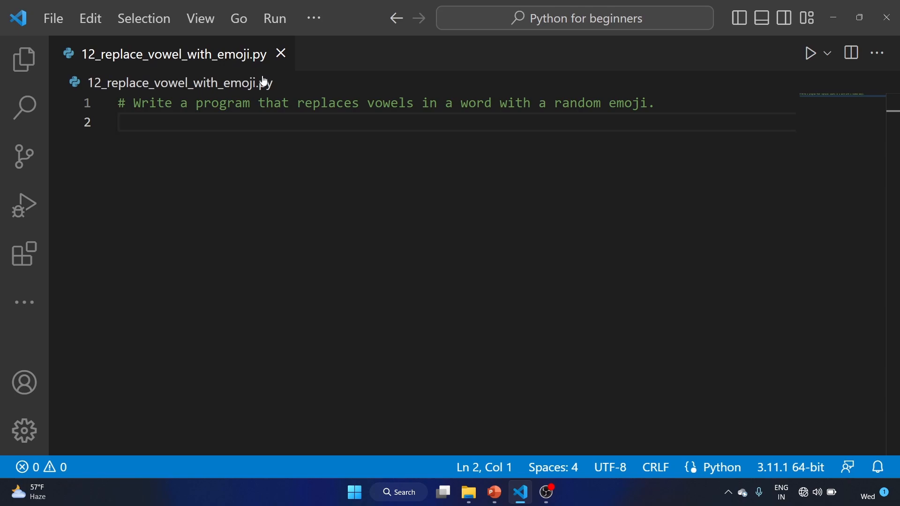
Step: Add 'import random' below the task comment and position for a new comment line
double_click(327, 103)
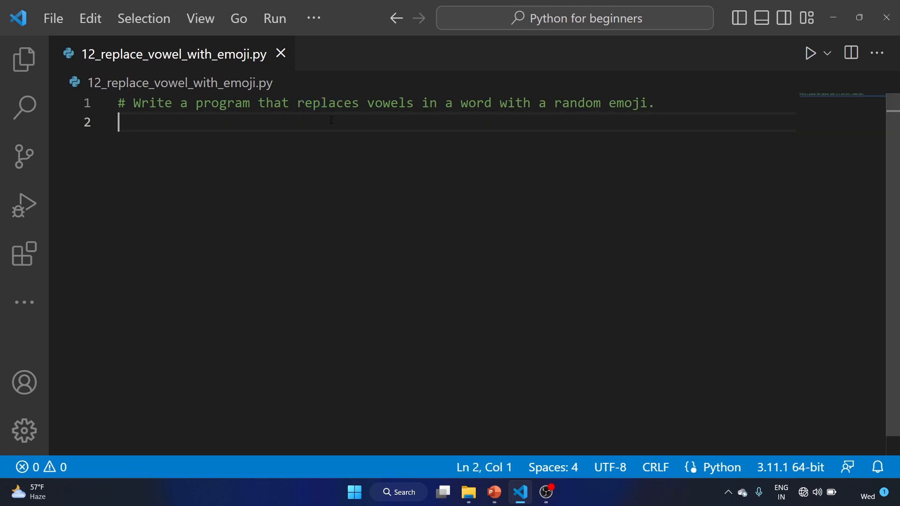
type("import random")
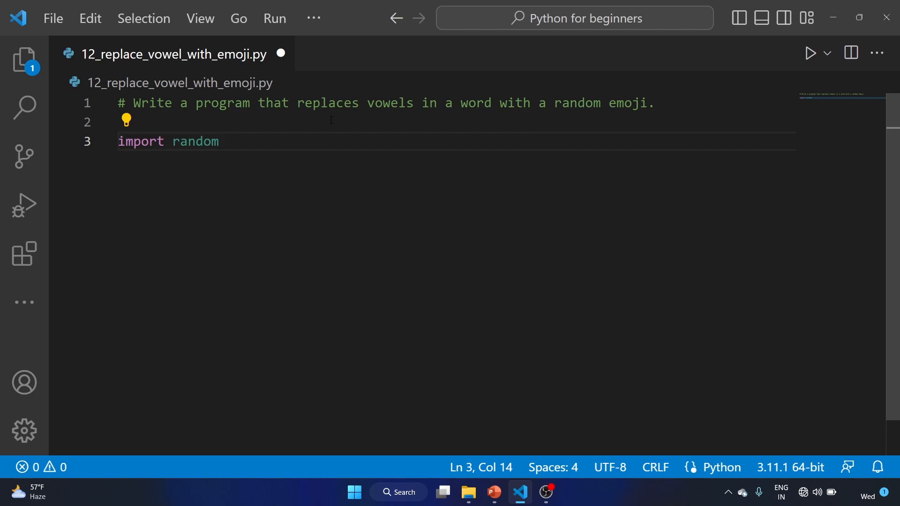
left_click(219, 142)
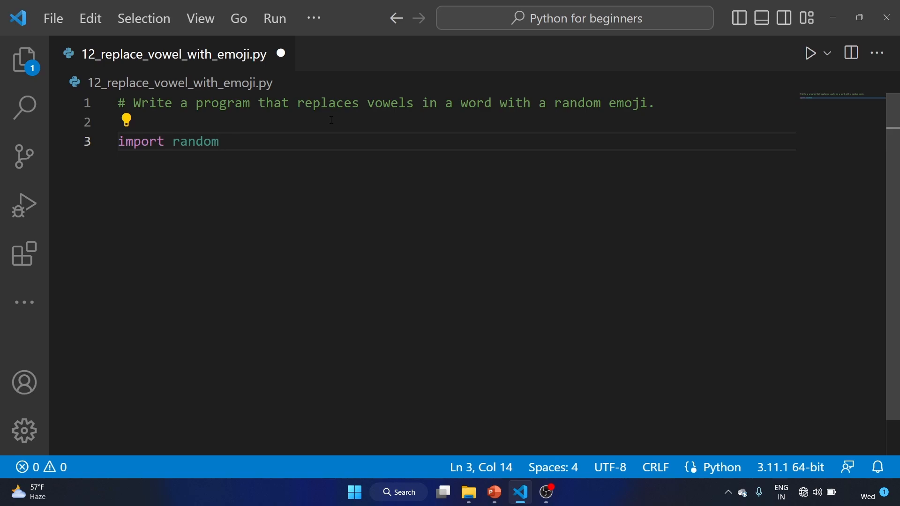
left_click(220, 141)
type("#")
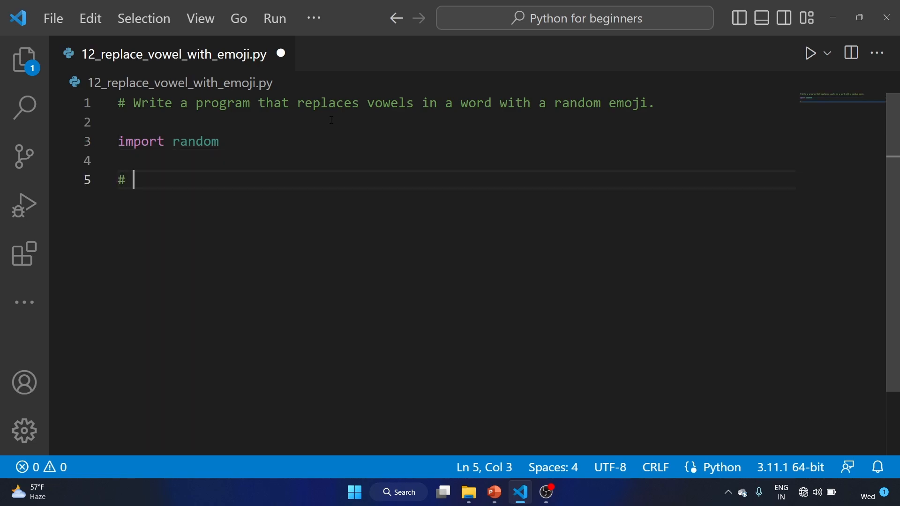
Step: Write the comment 'Define a list of emojis to choose from' and start emojis = [''], bringing up the emoji picker
type("Define a list of")
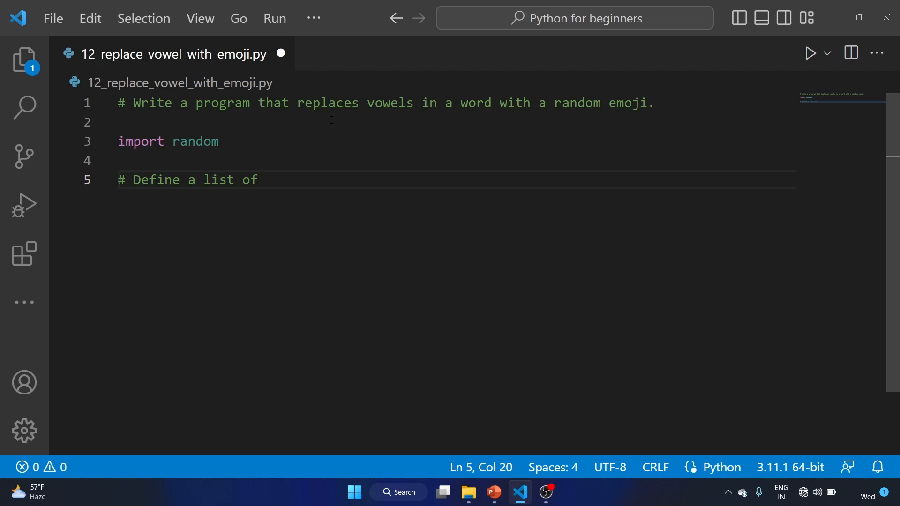
type("emojis")
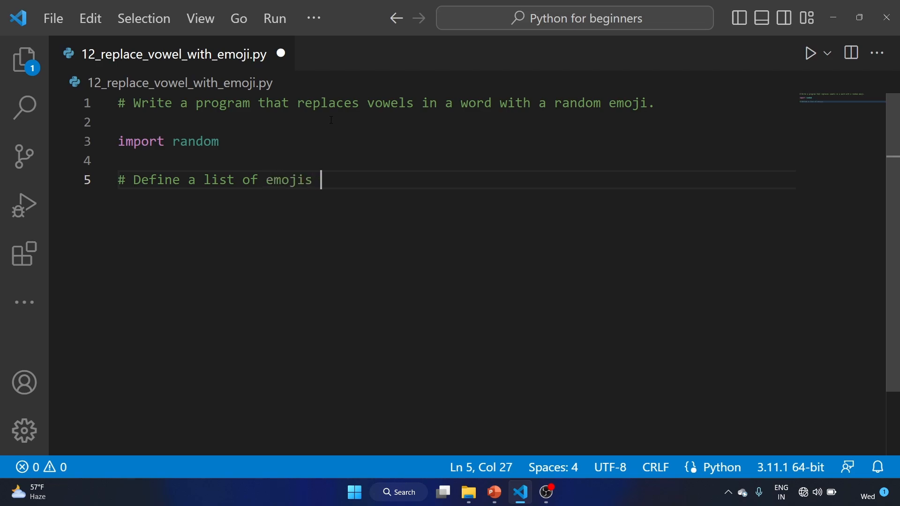
type("to choose from")
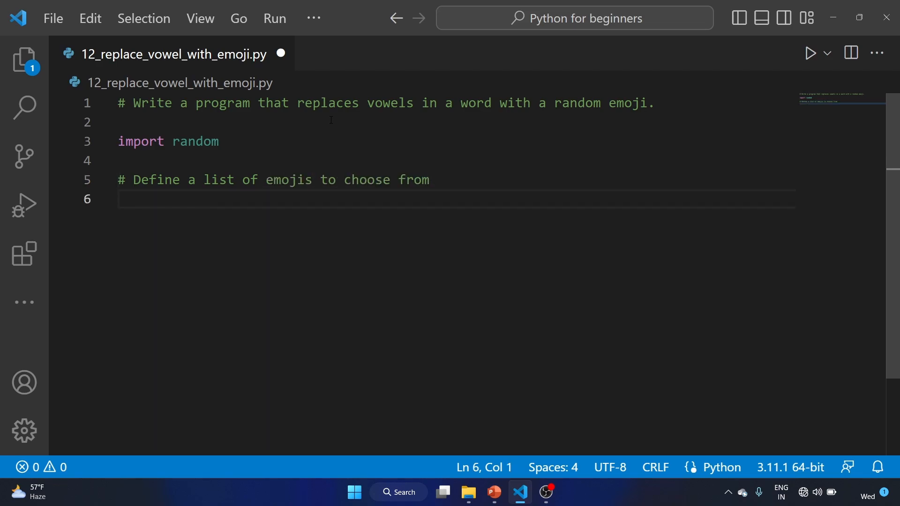
type("emoji")
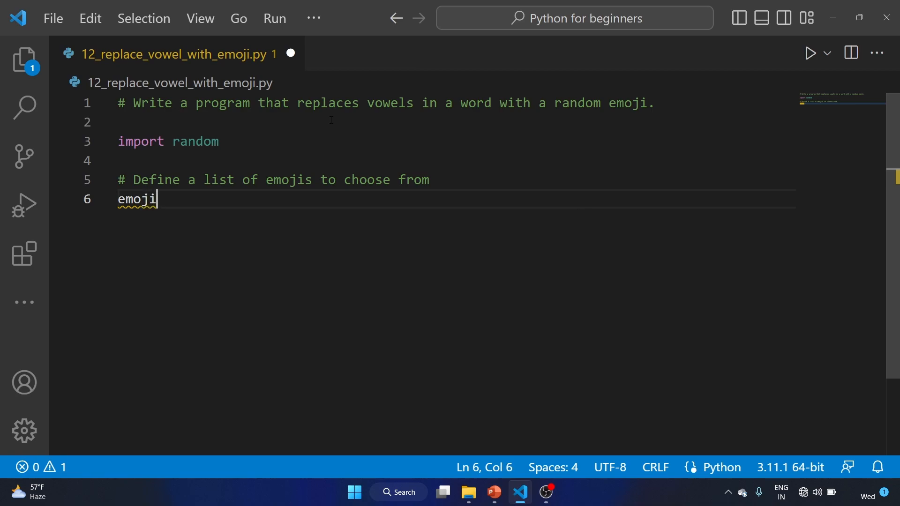
type("s =")
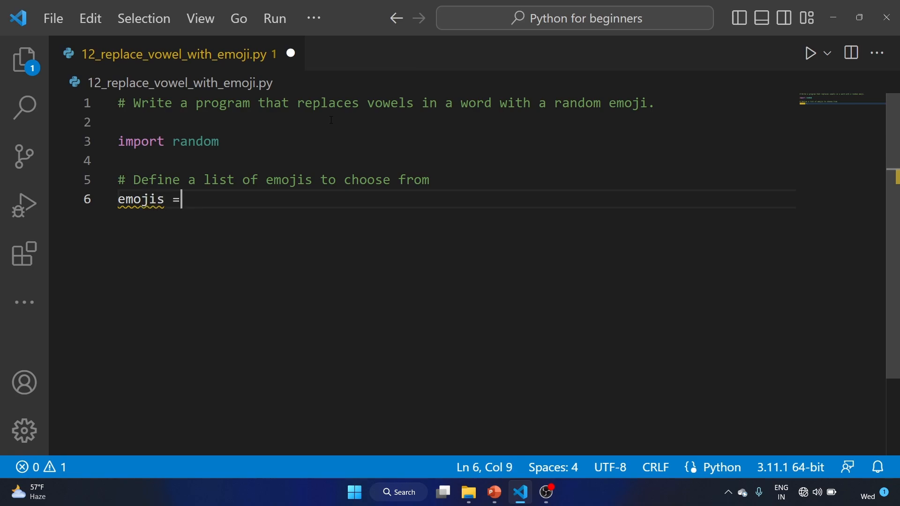
type("[]")
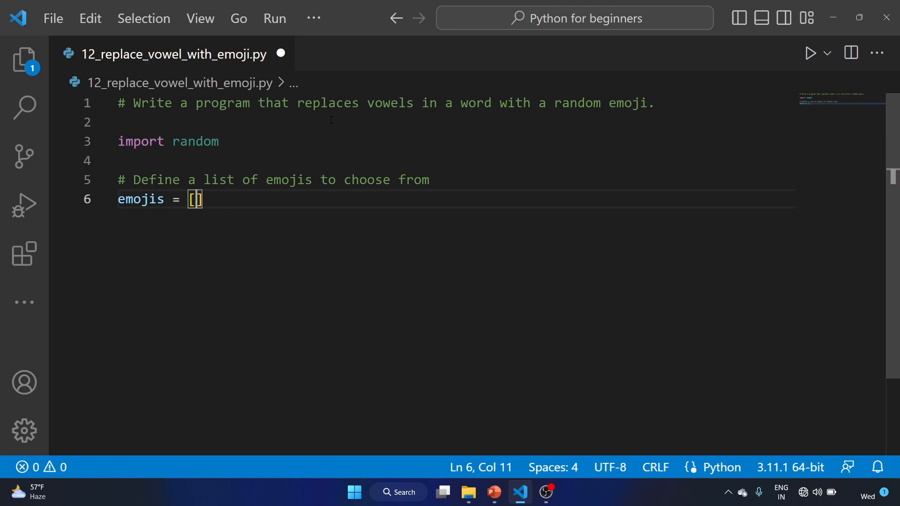
type("'")
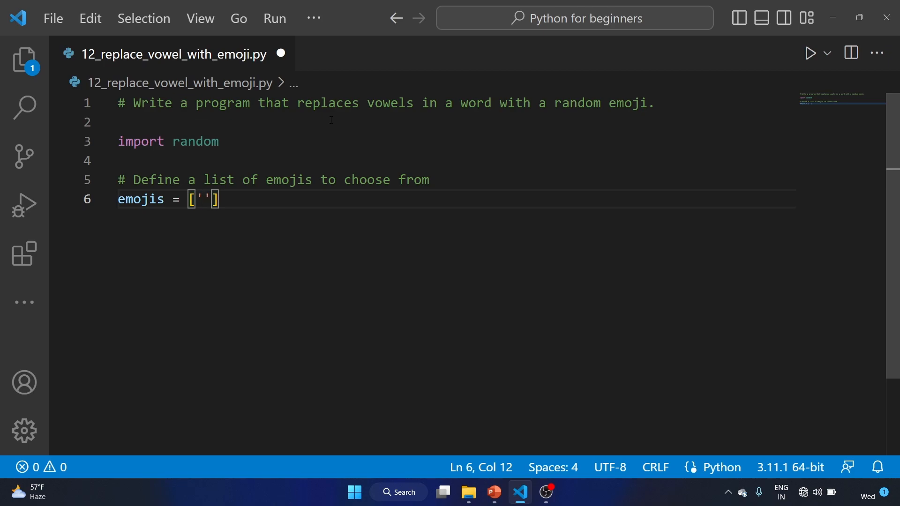
key("Win+.")
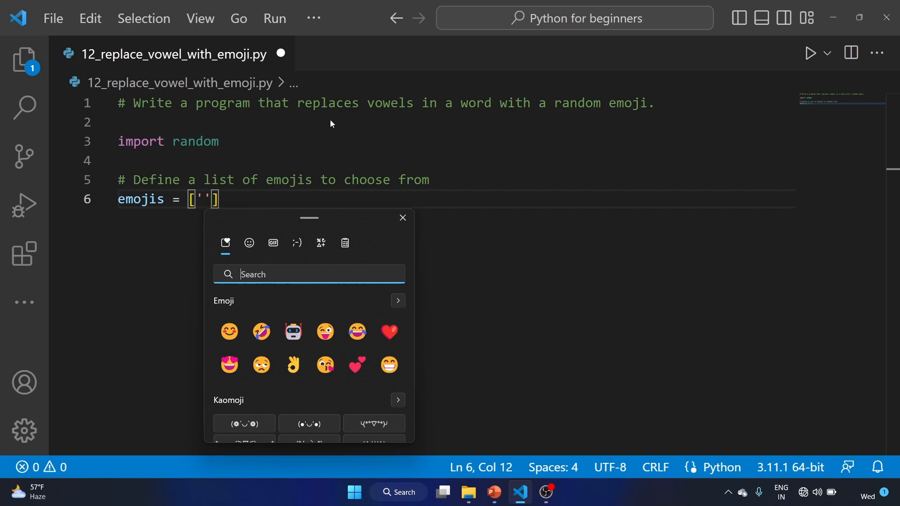
mouse_move(248, 243)
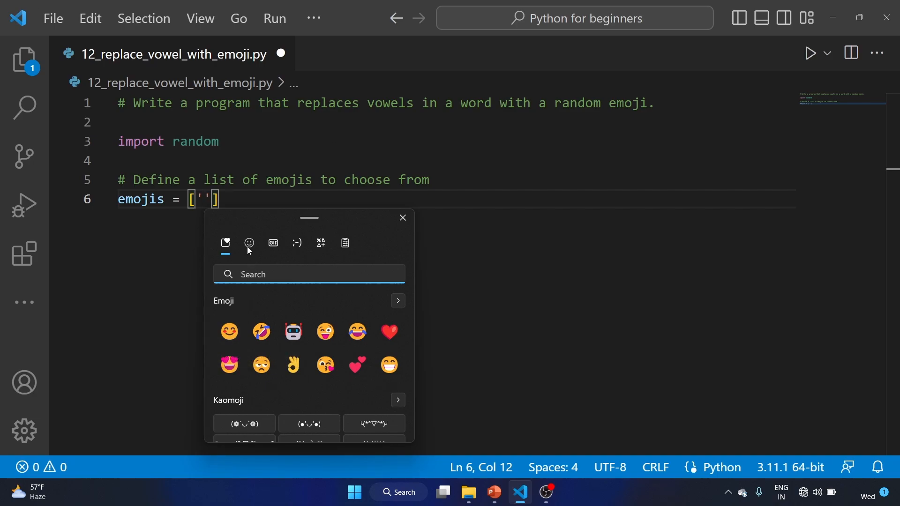
Step: Insert face emojis from the Windows emoji panel as quoted strings in the emojis list
left_click(249, 242)
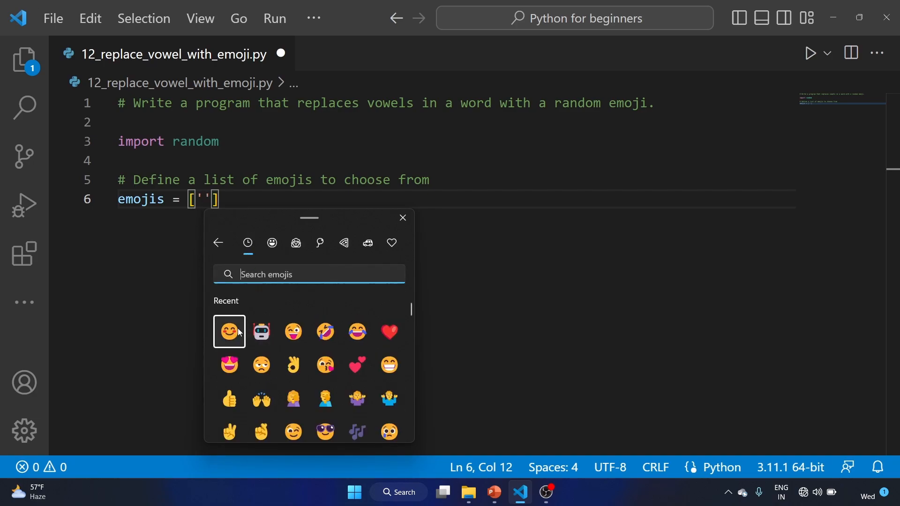
left_click(229, 331)
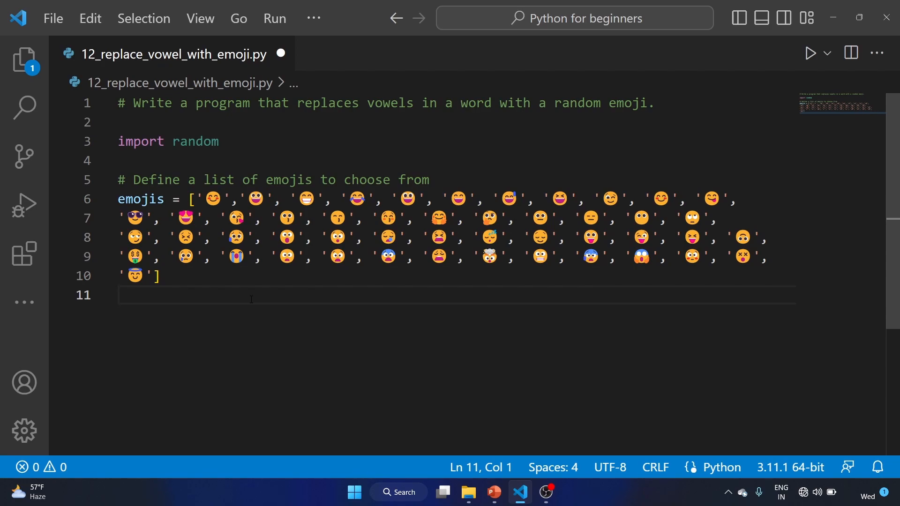
Step: Add '# Get the word from the user' and word = input("Enter a word: ")
type("#")
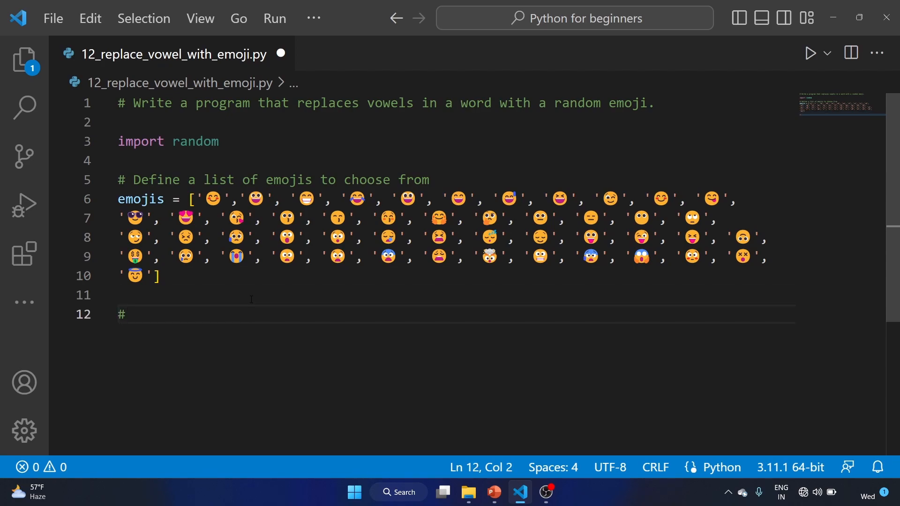
type("Get")
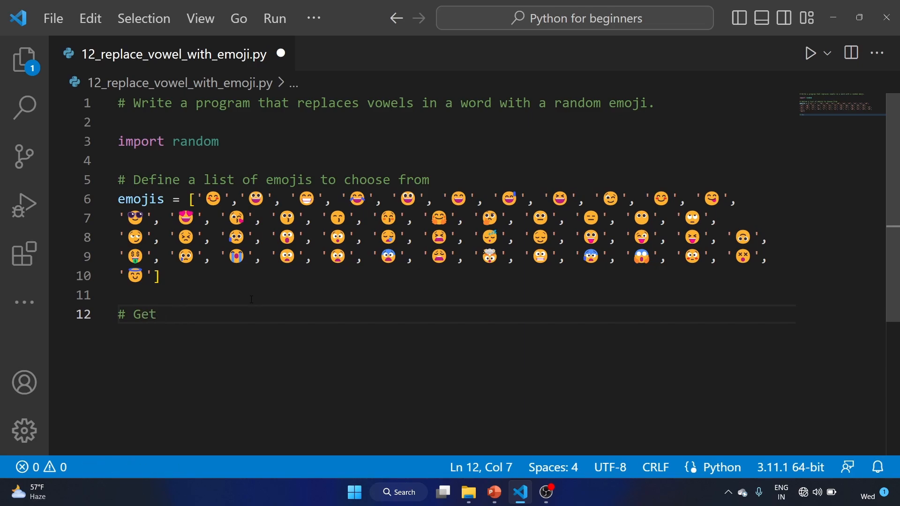
type("the wor")
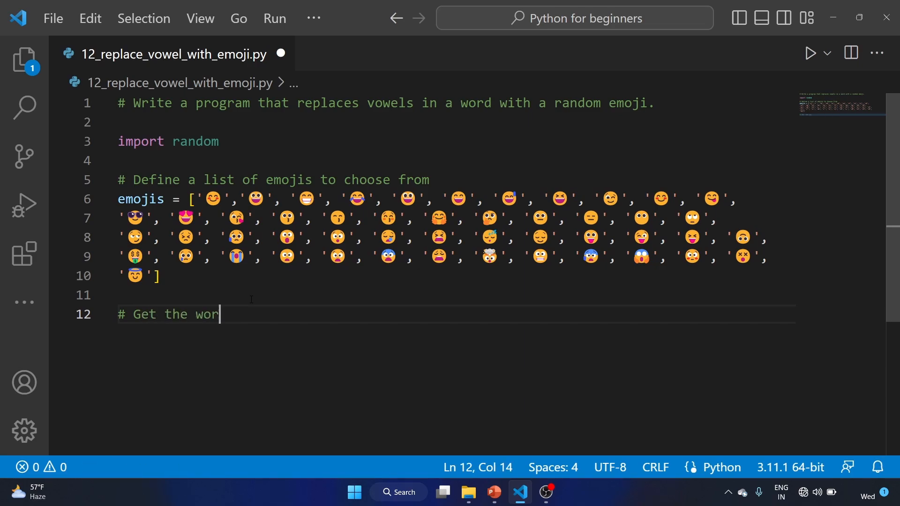
type("d from the use")
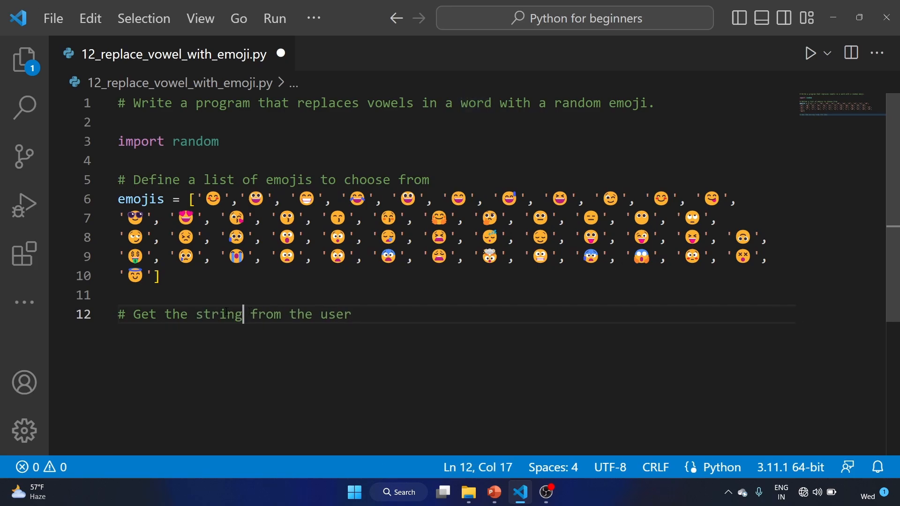
mouse_move(377, 316)
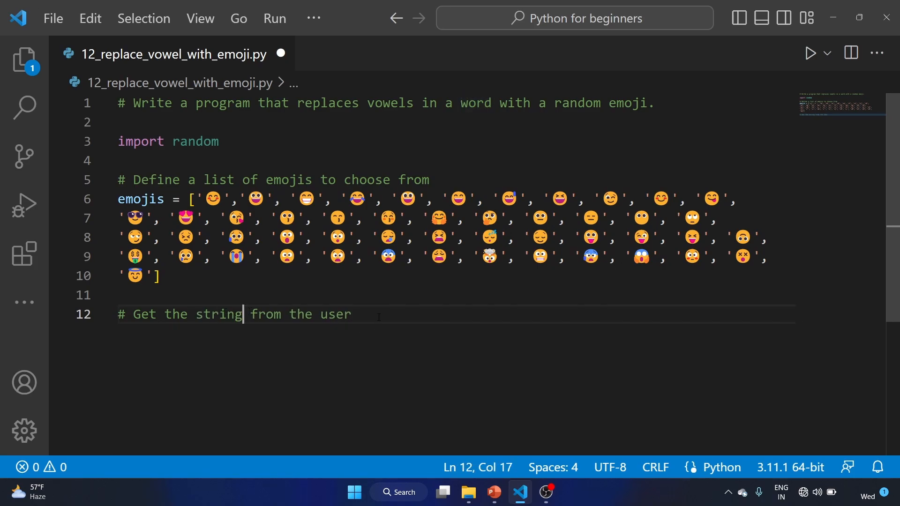
type("wo")
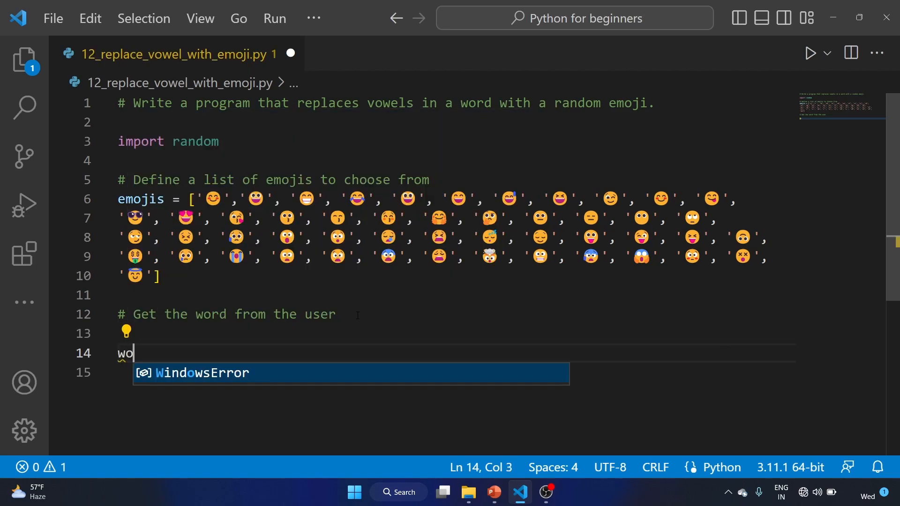
type("rd =")
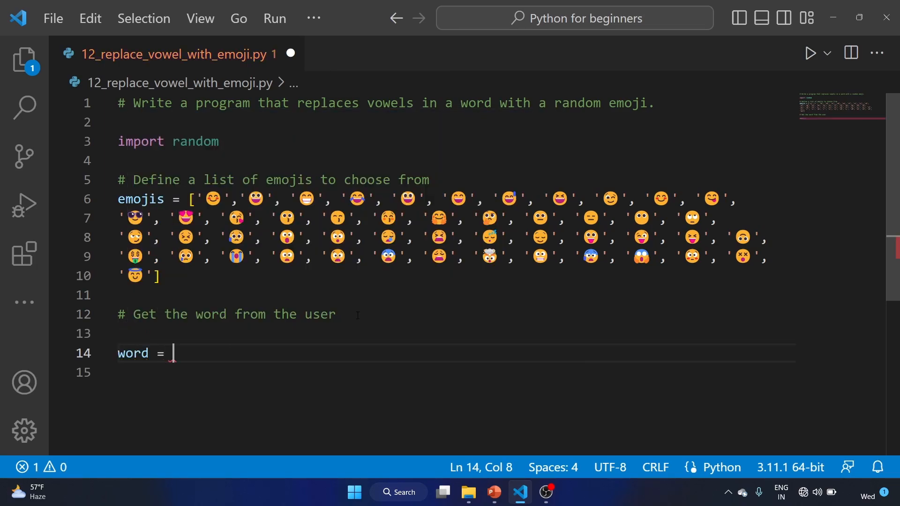
type("input(\"\")")
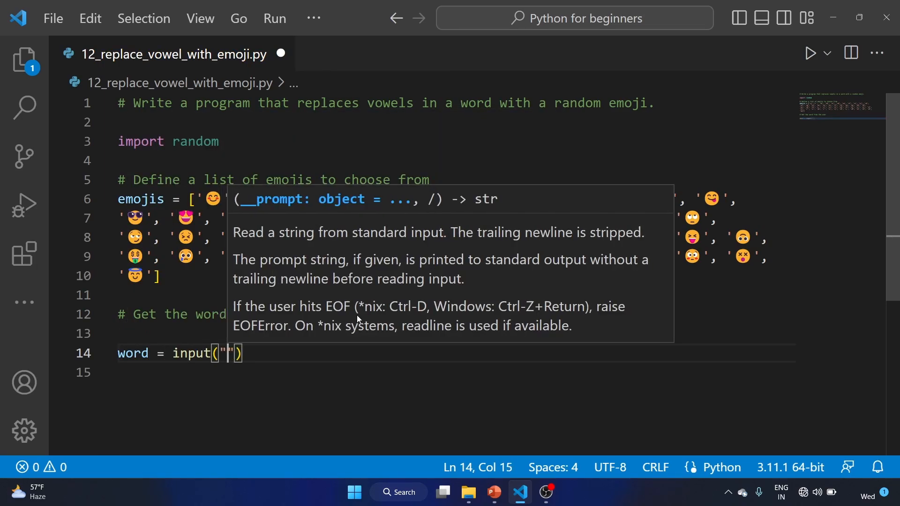
type("Enter a word:")
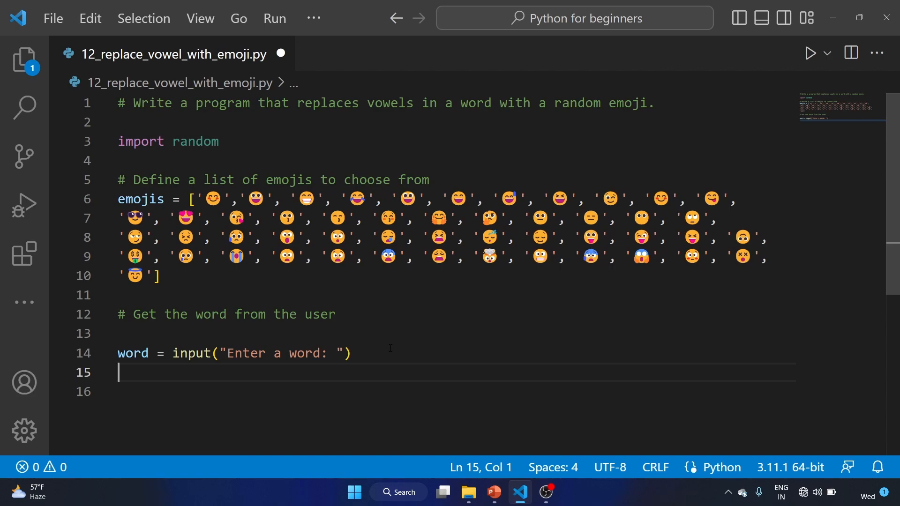
Step: Add a comment about storing the modified word and initialize modified_word = ""
type("# Initi")
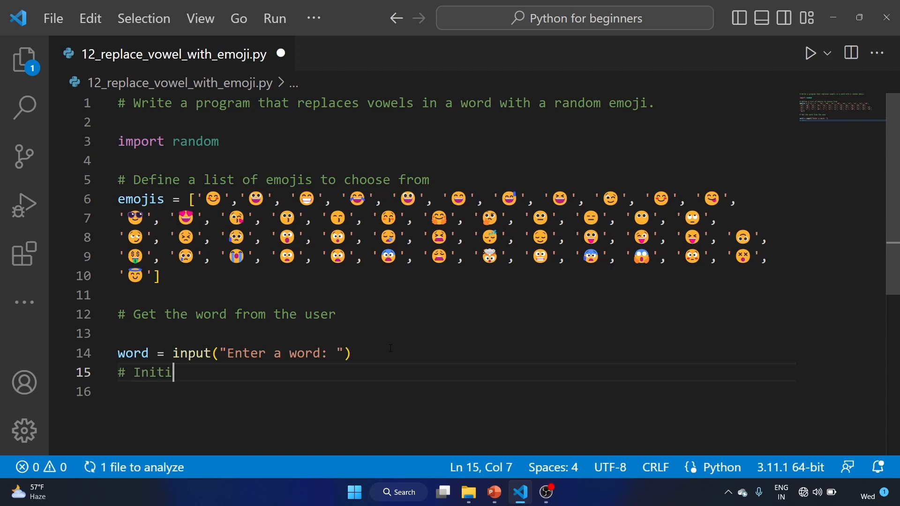
type("alize a a")
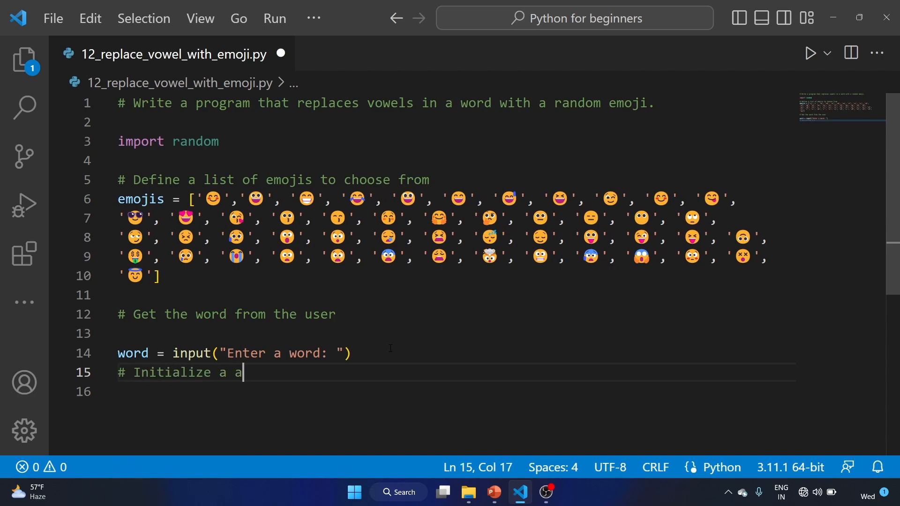
type("variable to store th")
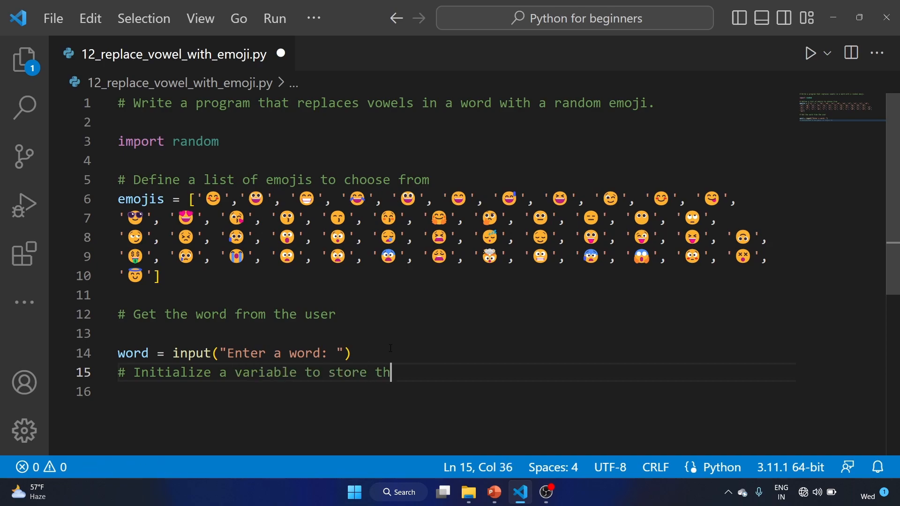
type("e modified")
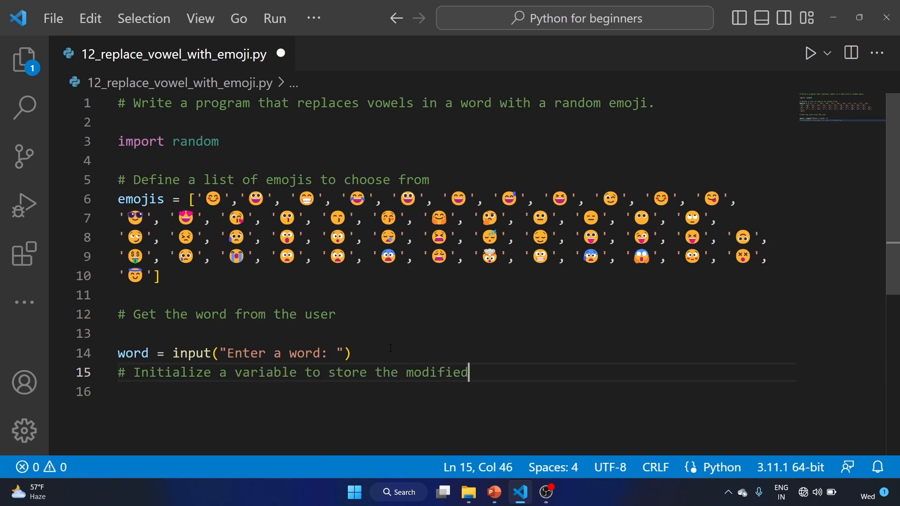
type("word")
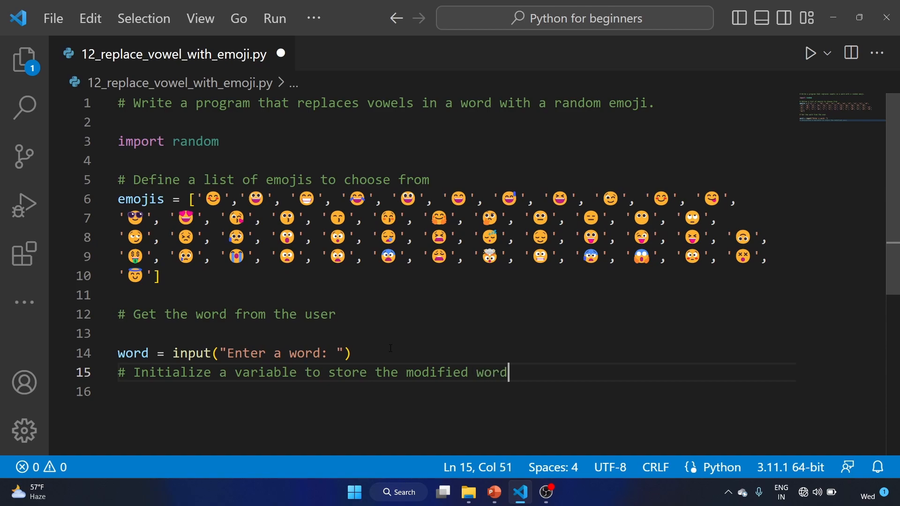
type("modified_word")
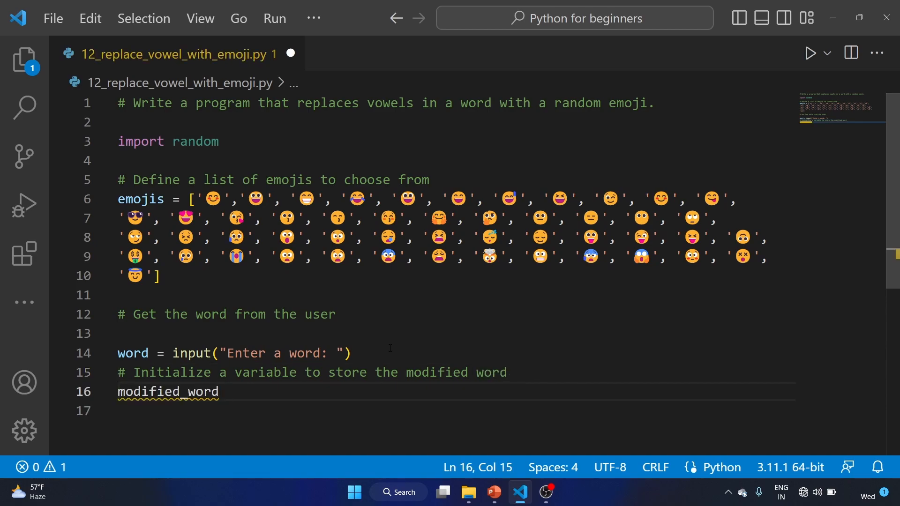
type("=")
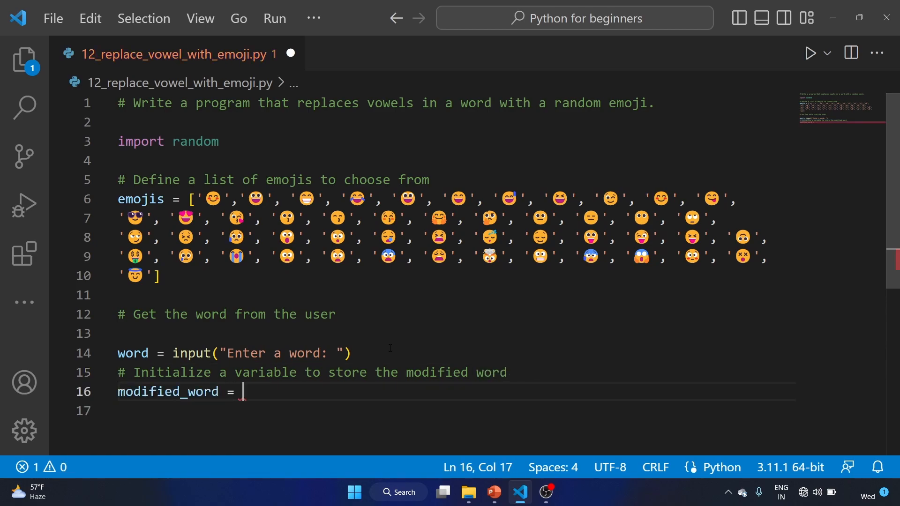
type("\"\"")
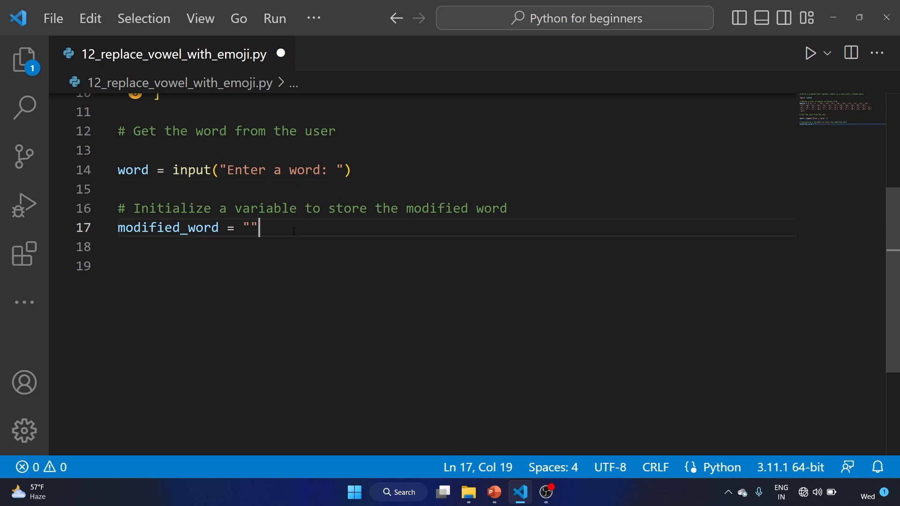
key("Enter")
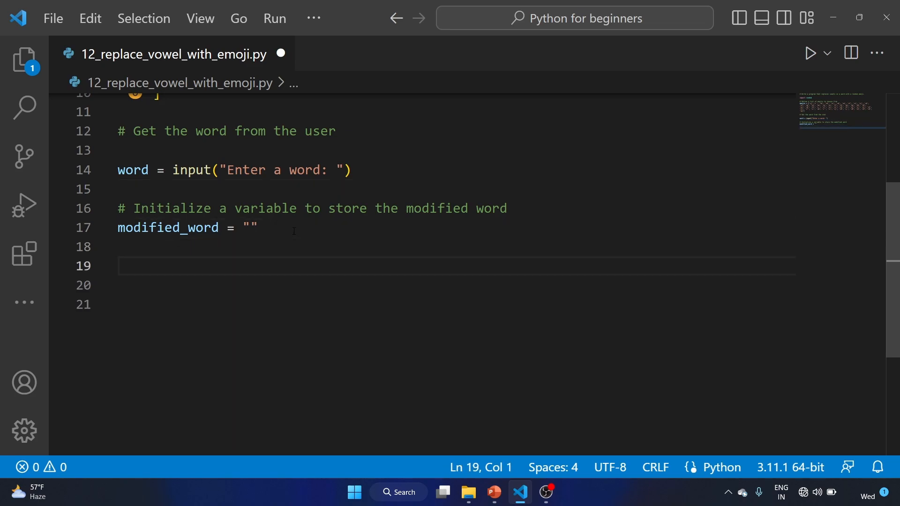
Step: Write for char in word: with the check if char in 'aieouAIEOU':
type("for")
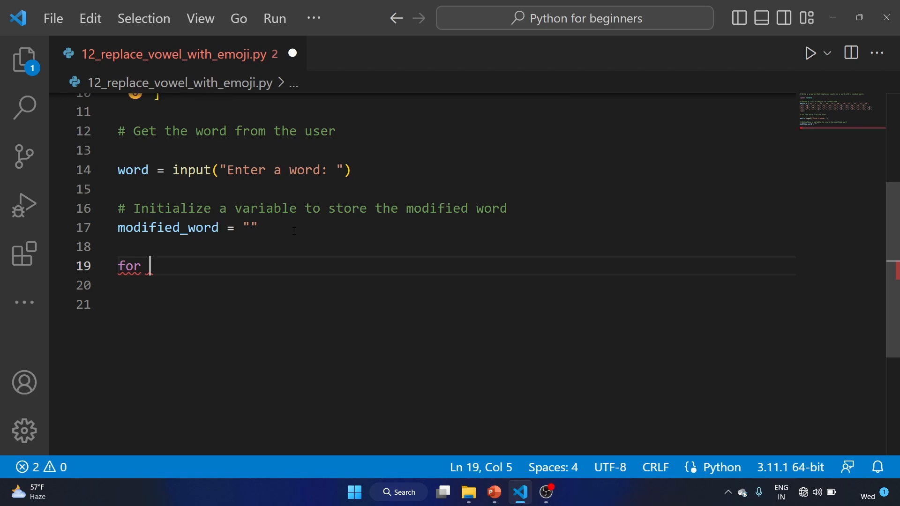
type("char in")
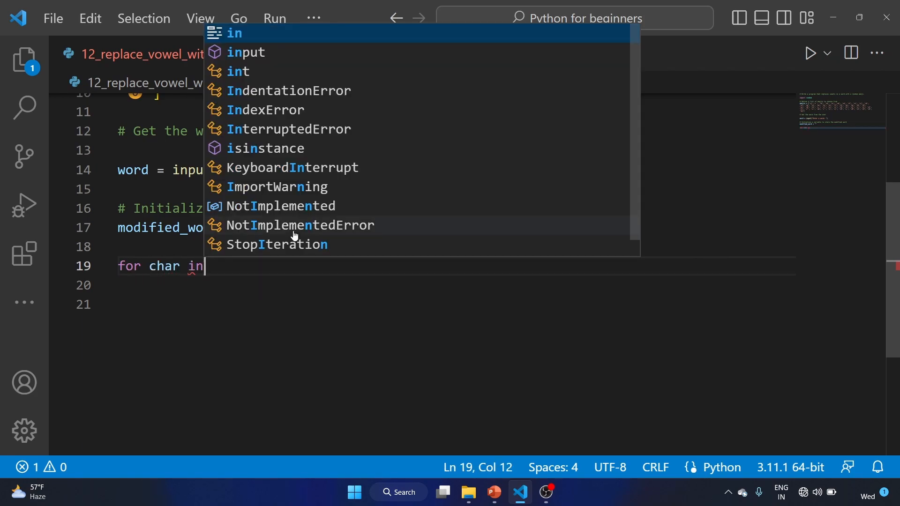
type("word:")
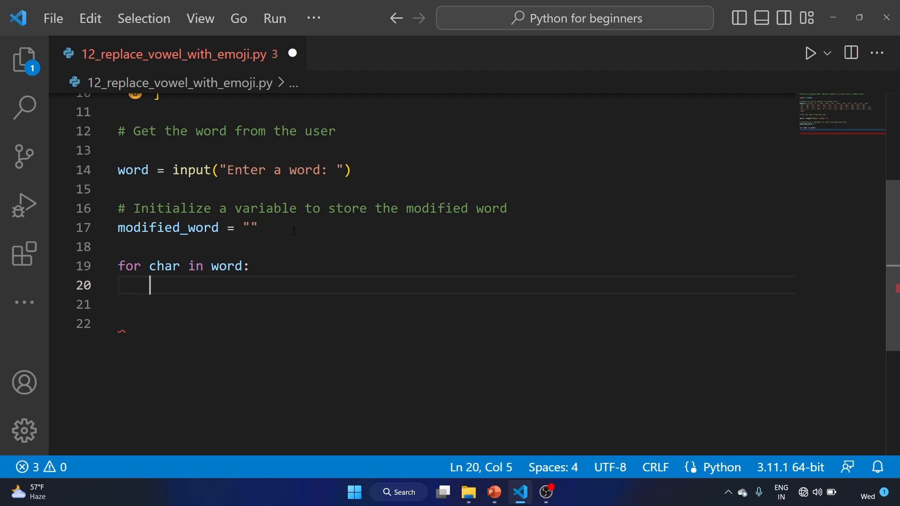
type("if char in 'a")
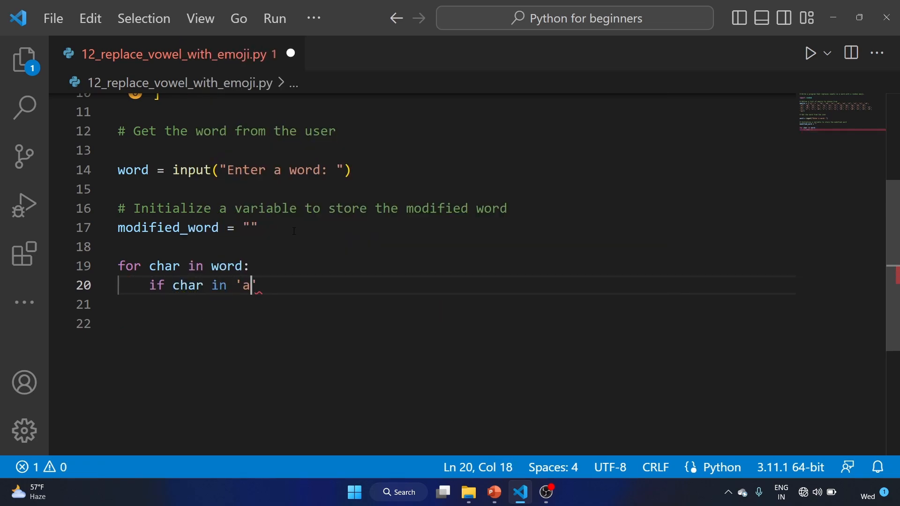
type("ieo")
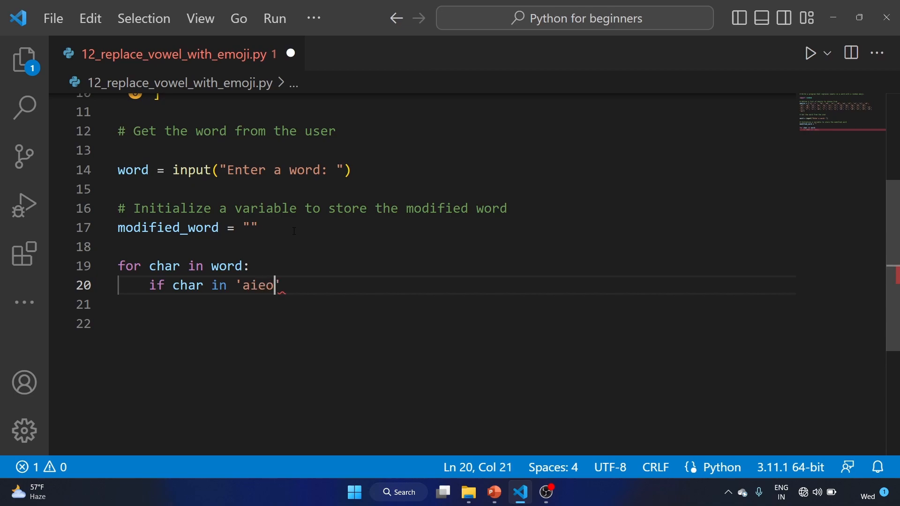
type("uA")
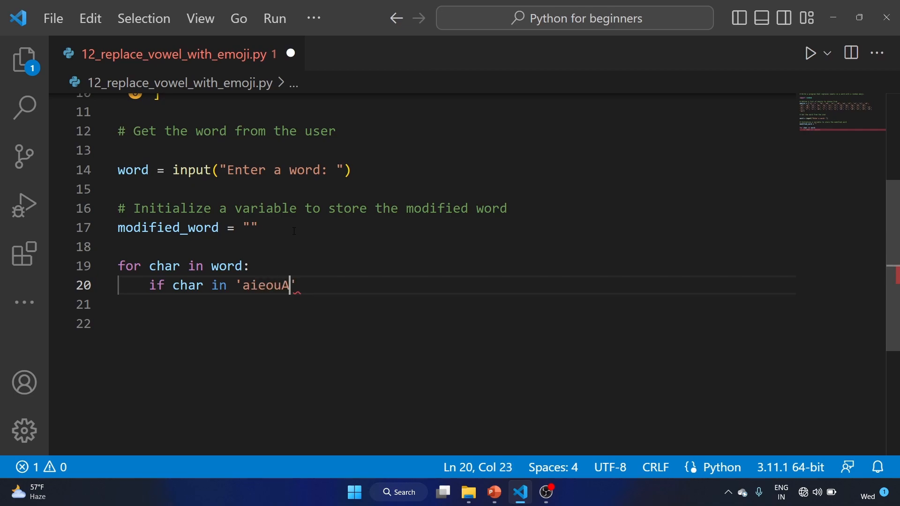
type("IE")
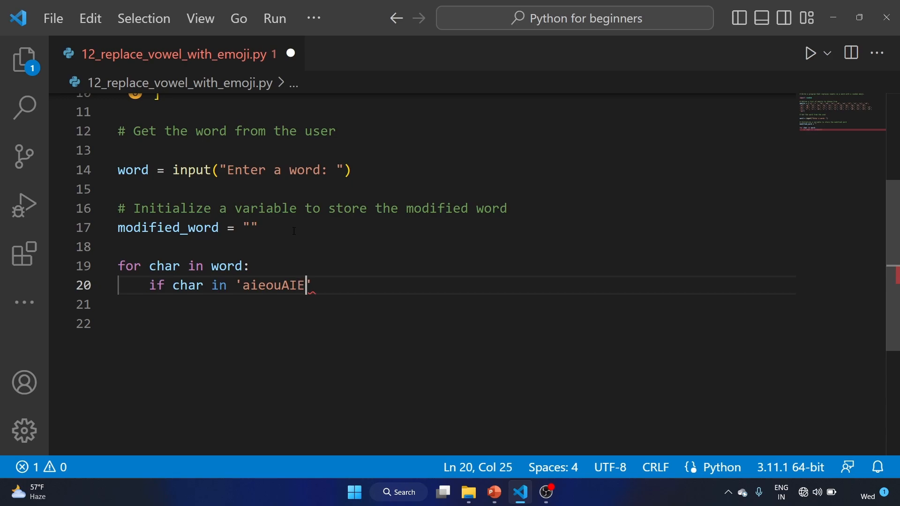
type("OU'")
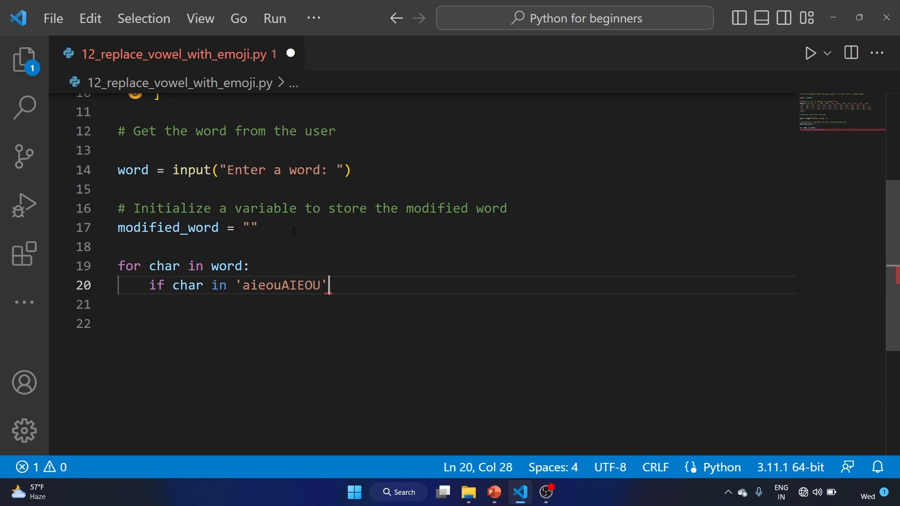
Step: Append random.choice(emojis) to modified_word inside the vowel check
type("modified_word +=")
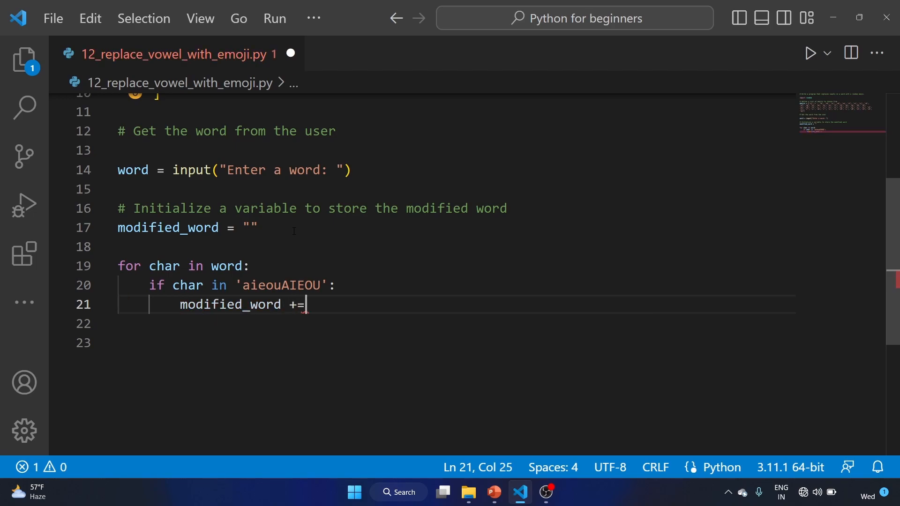
type("random")
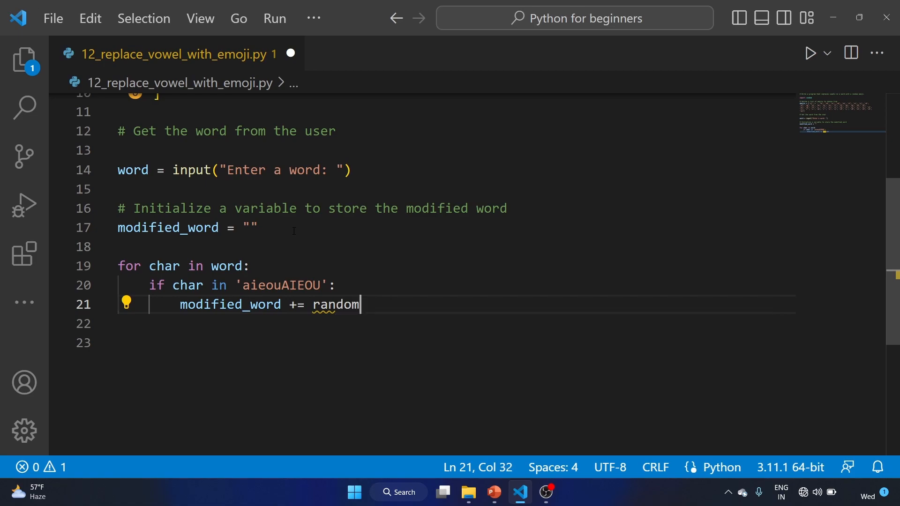
type(".choice(")
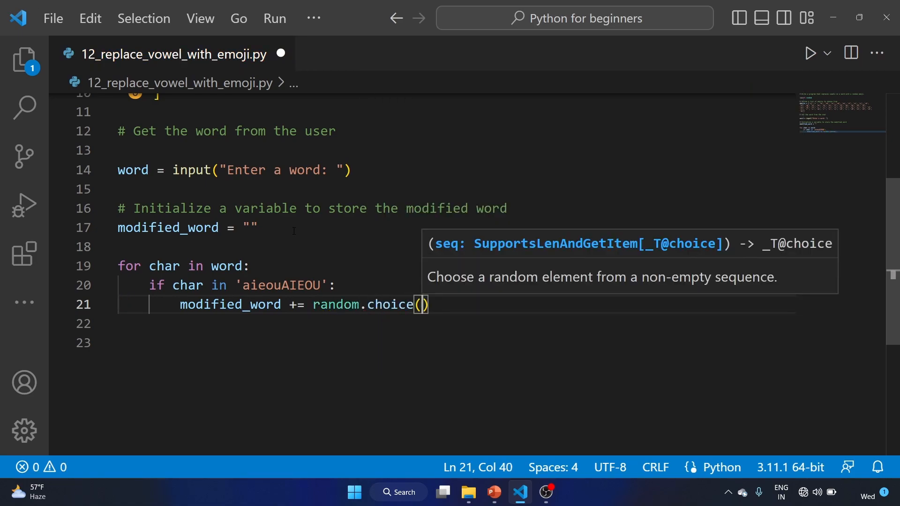
type("emojis")
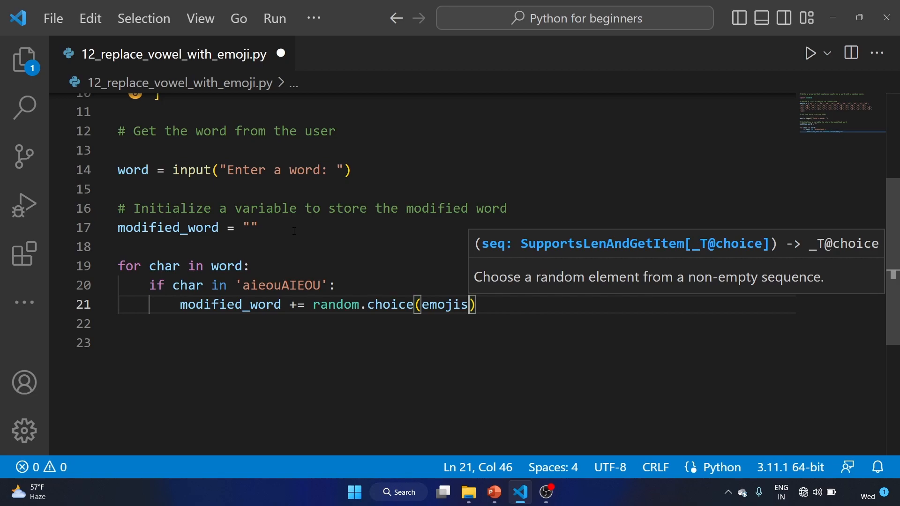
scroll("up", 3)
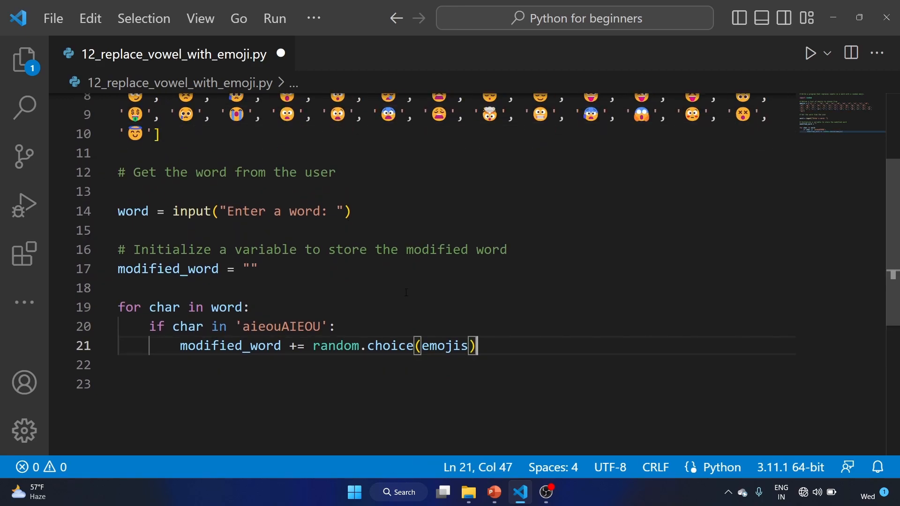
Step: Add the comment '# Iterate through the characters in the word' at the for-loop line
left_click(298, 308)
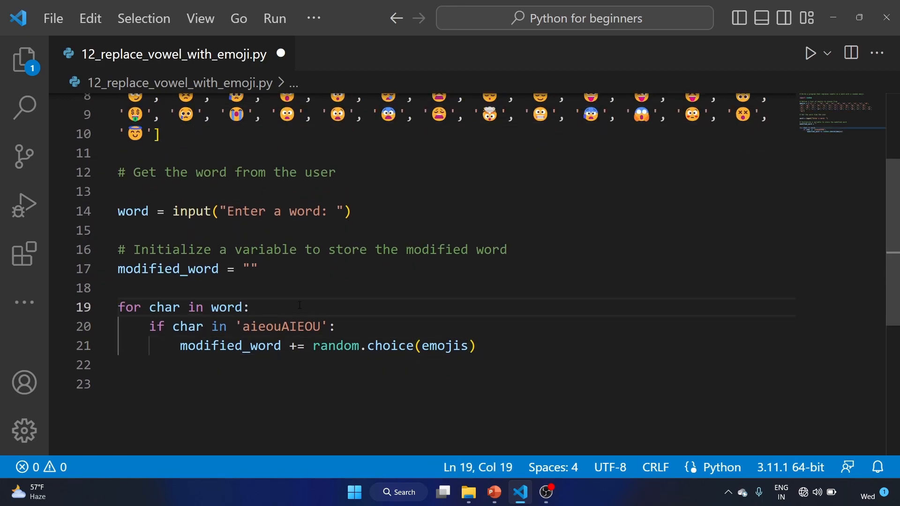
type("# Iterate through the characters")
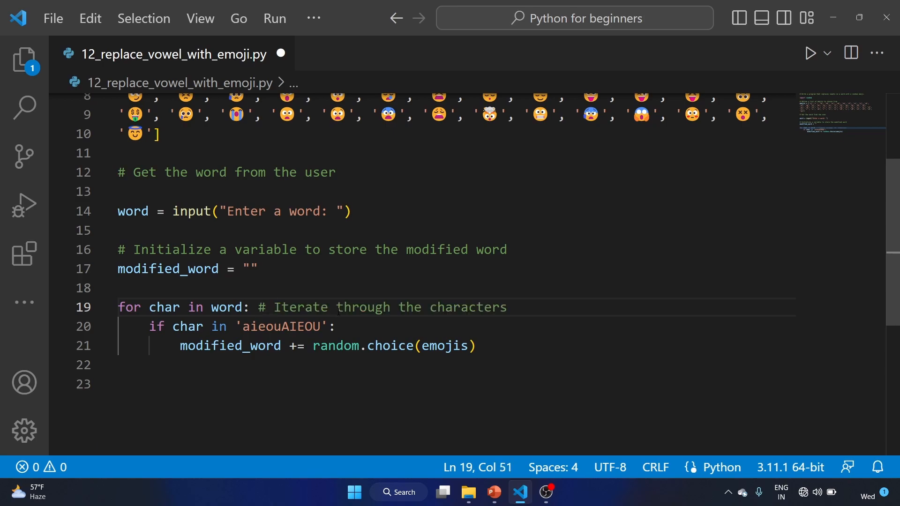
type("in thw")
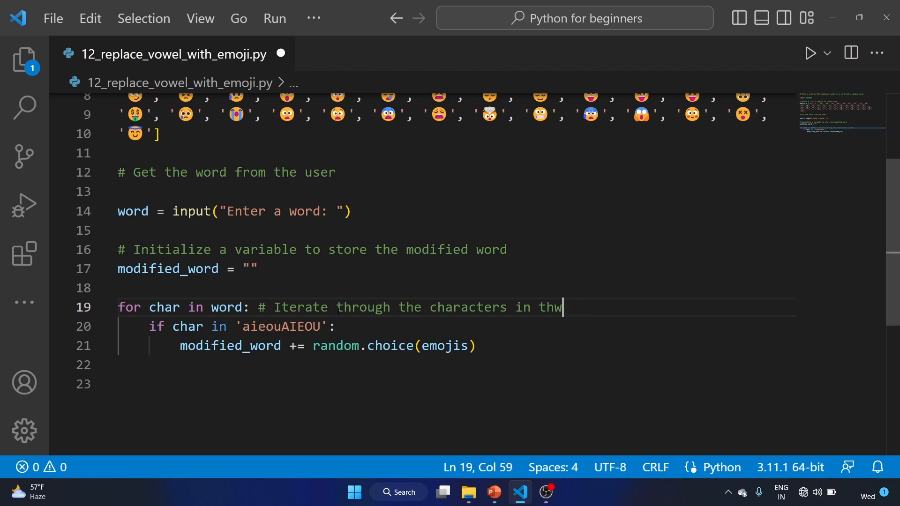
type("e word")
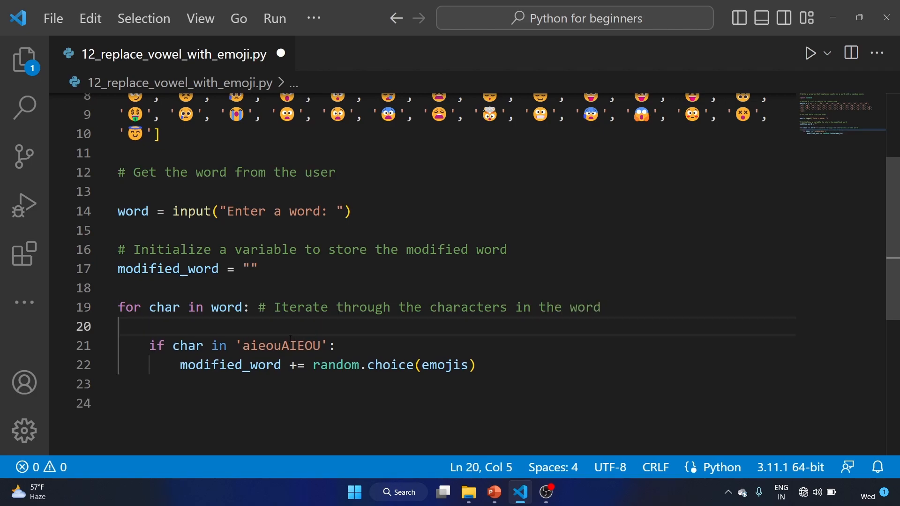
Step: Add the comment '# if the character is a vowel, replace it with a random emoji' inside the loop
left_click(149, 326)
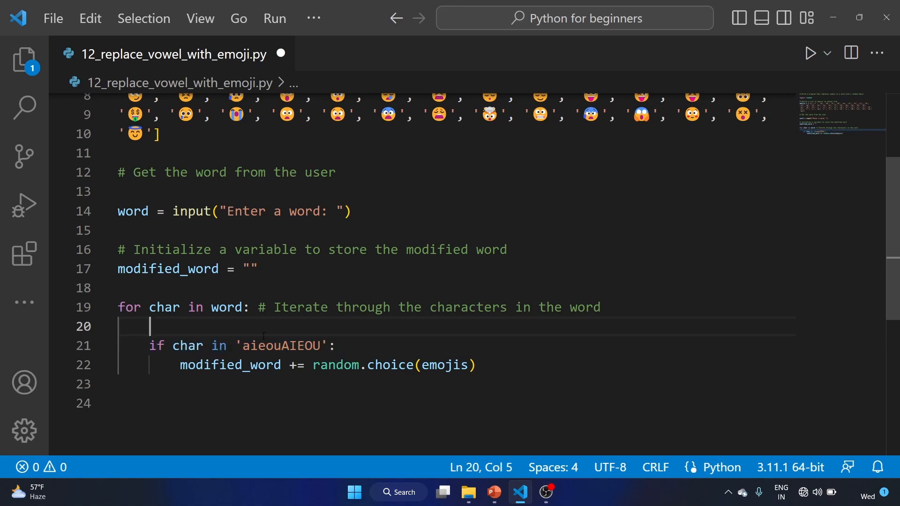
type("# if the cha")
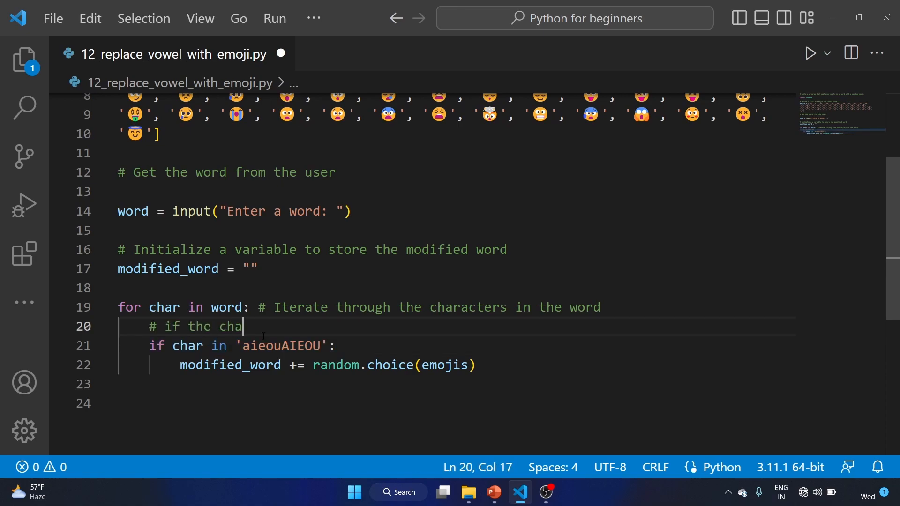
type("racter is a c")
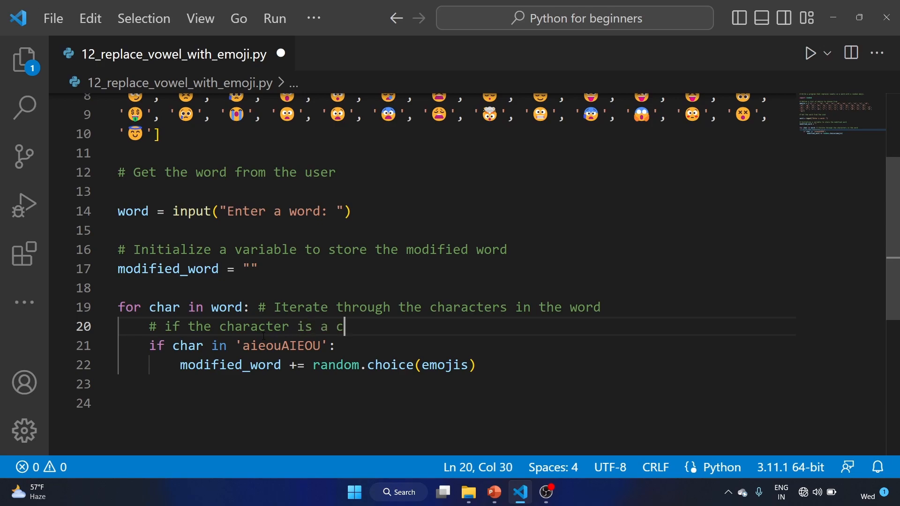
type("owel, replace it w")
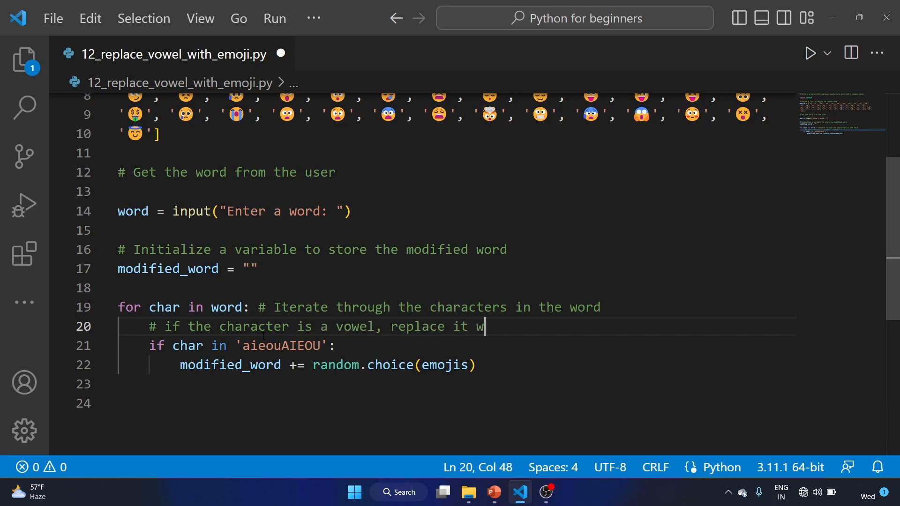
type("ith a random")
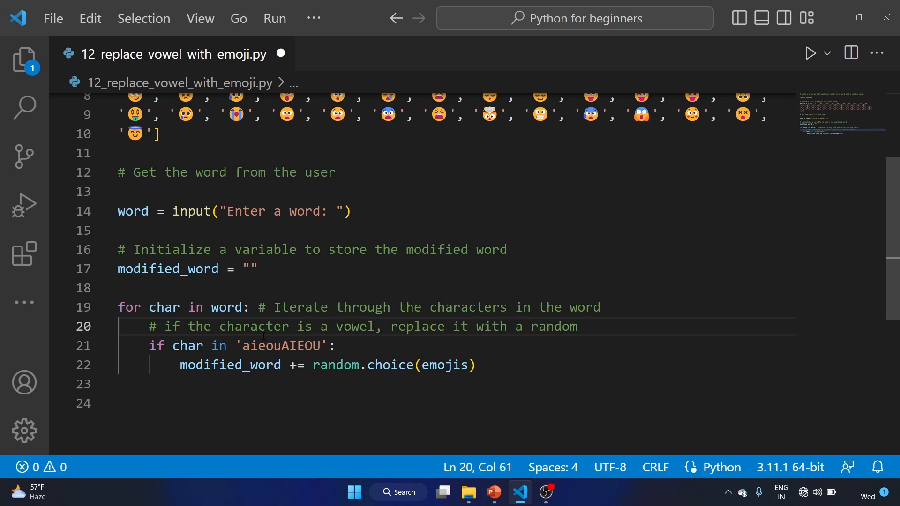
type("emoji")
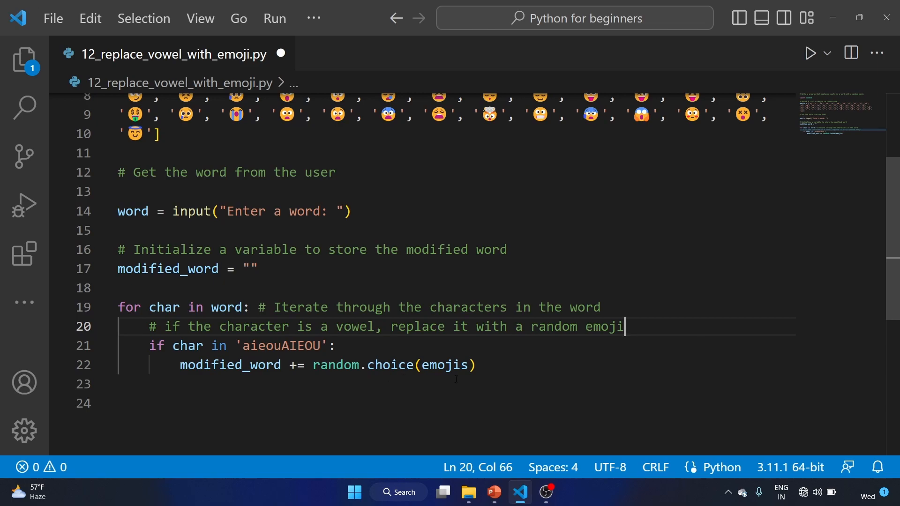
left_click(480, 365)
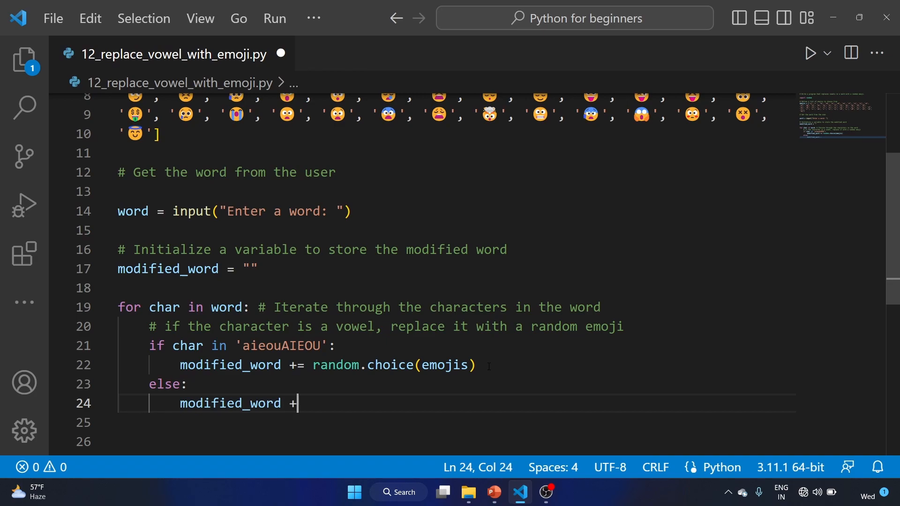
Step: Complete else: modified_word += char with a comment that non-vowels are added unchanged
type("= char")
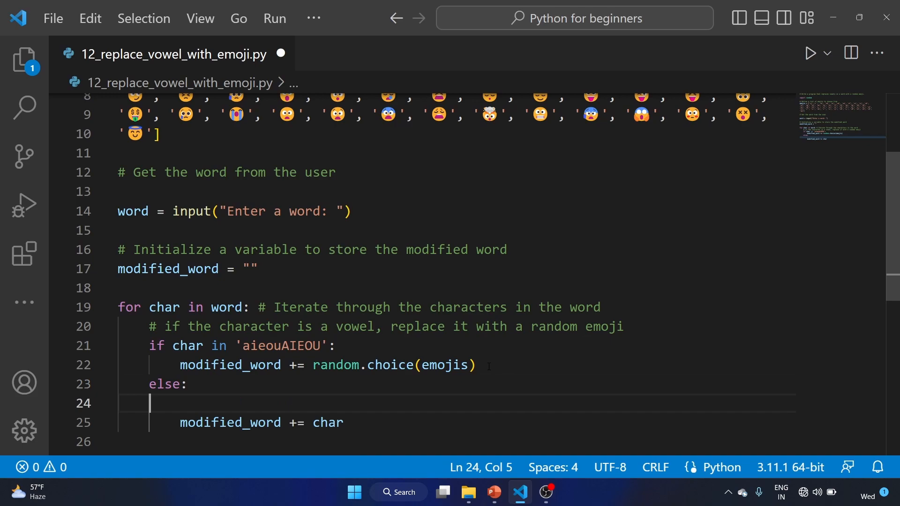
type("# if the c")
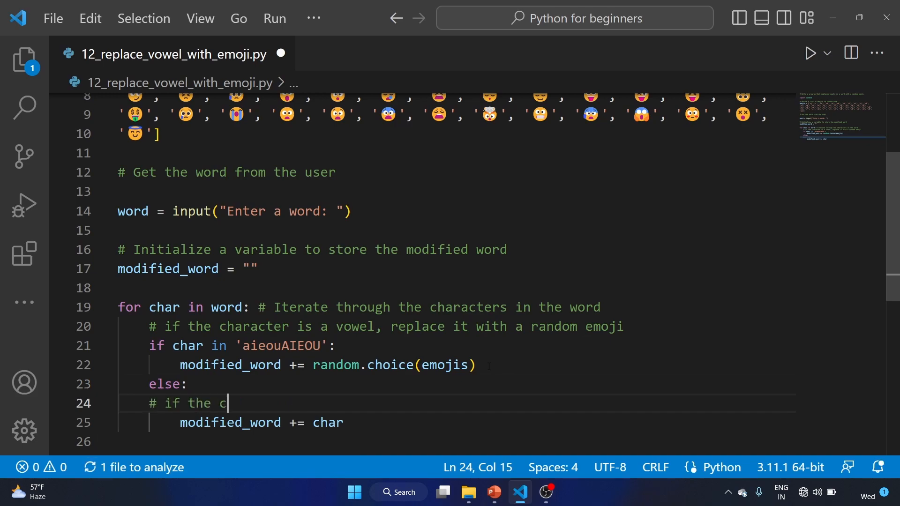
type("haracter is n")
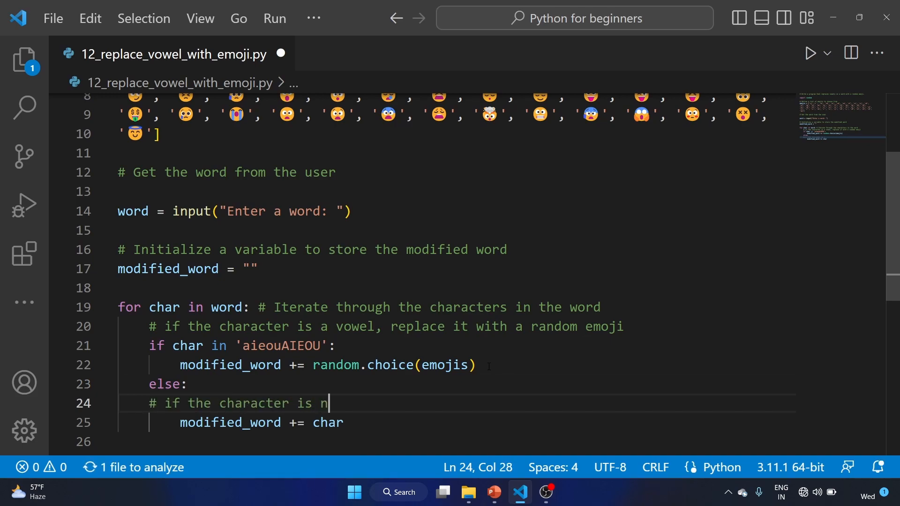
type("ot a vowel, add it")
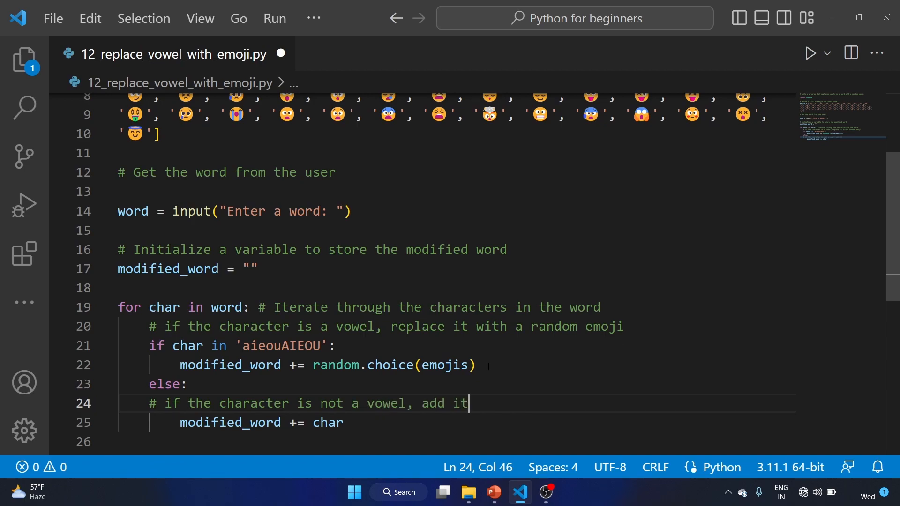
type("to the modified")
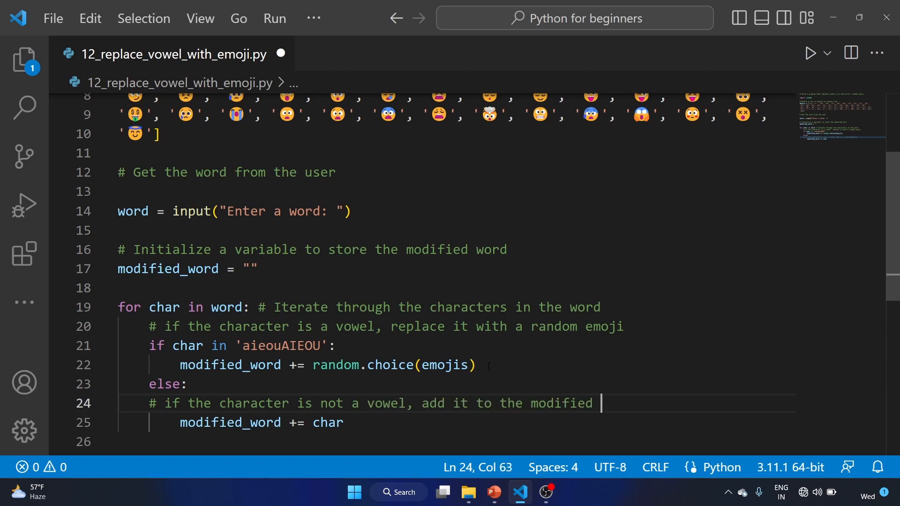
type("word")
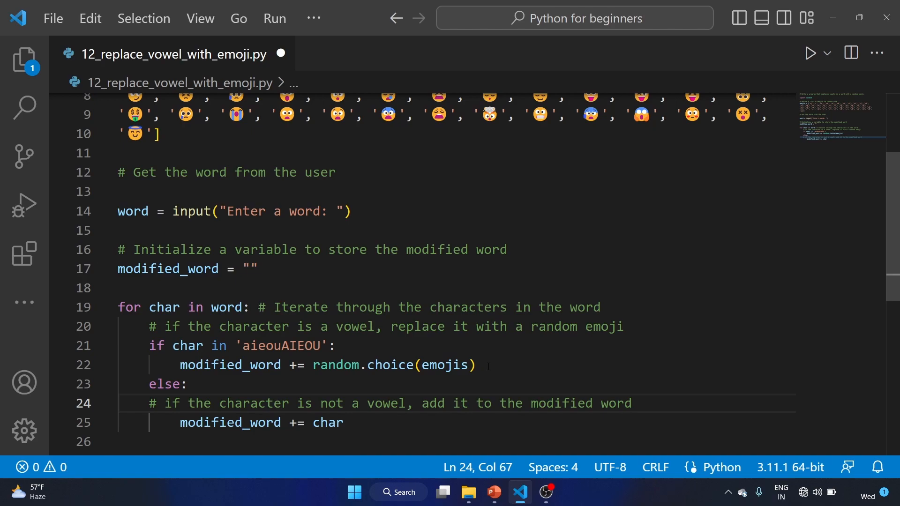
type("u")
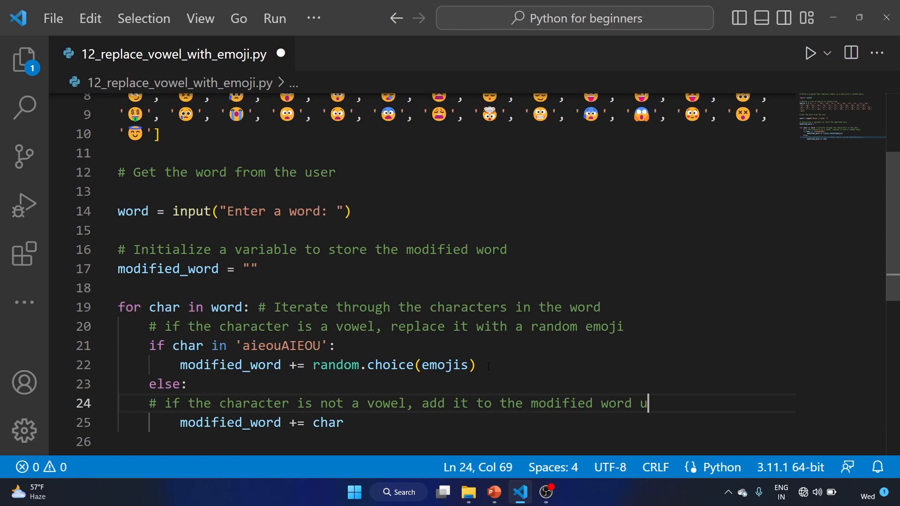
type("nchanged")
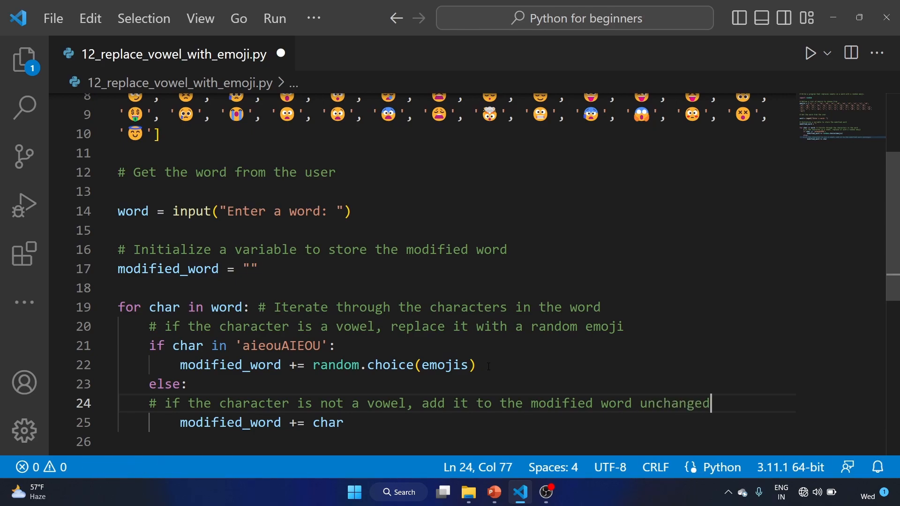
scroll("up", 3)
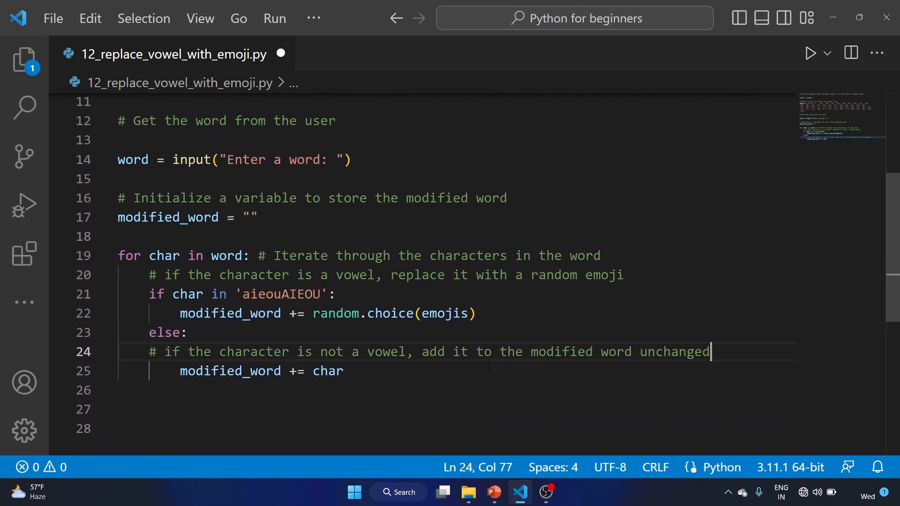
scroll("up", 3)
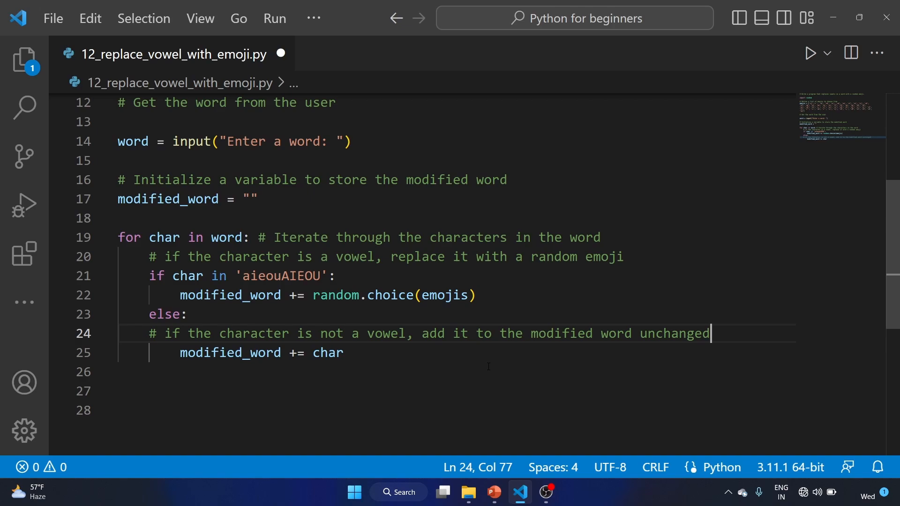
Step: Add print(modified_word) on an unindented line after the loop
key("Enter")
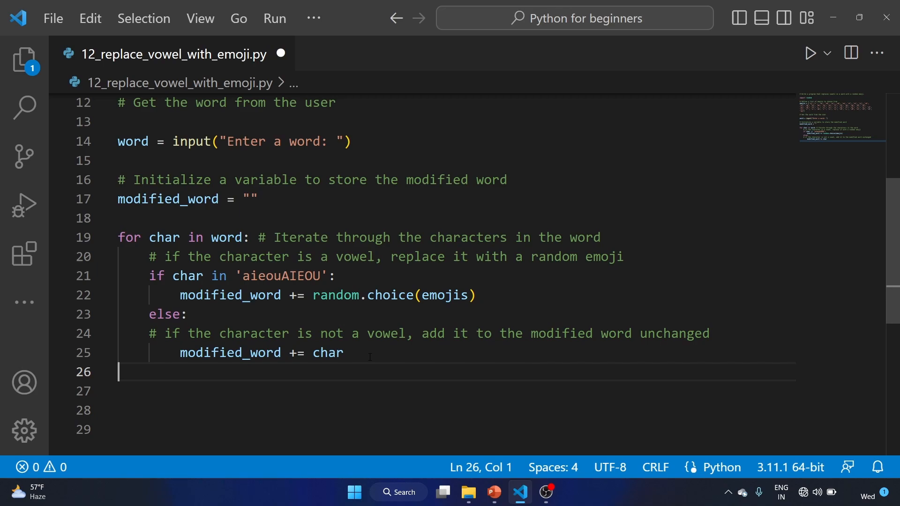
type("print")
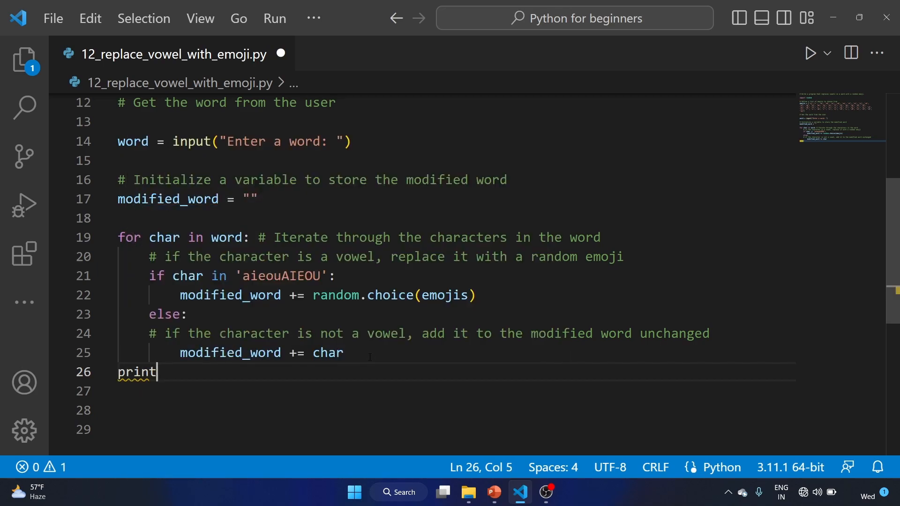
type("(")
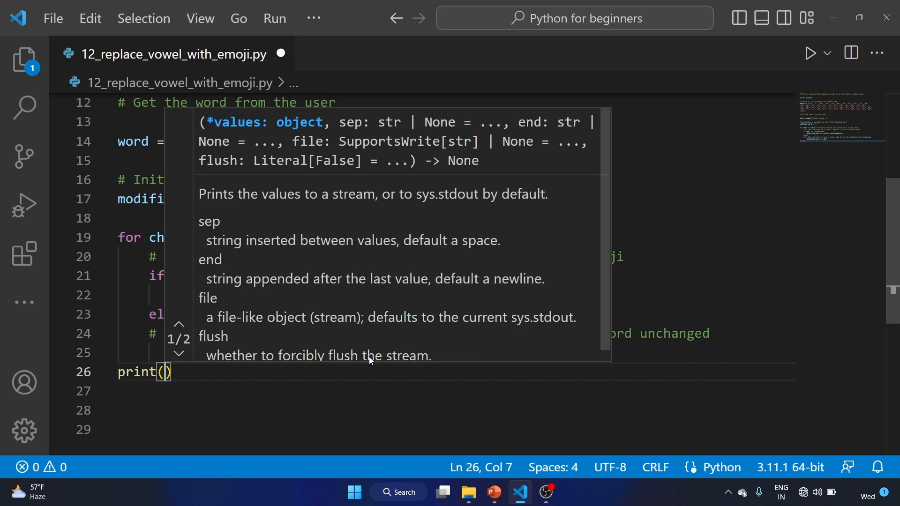
type("modified_word")
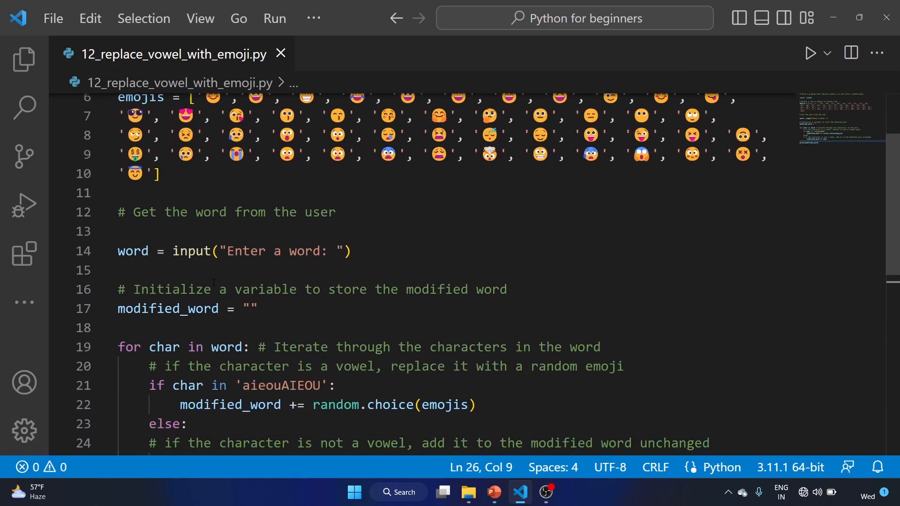
Step: Scroll through the saved script to review the code
scroll("up", 3)
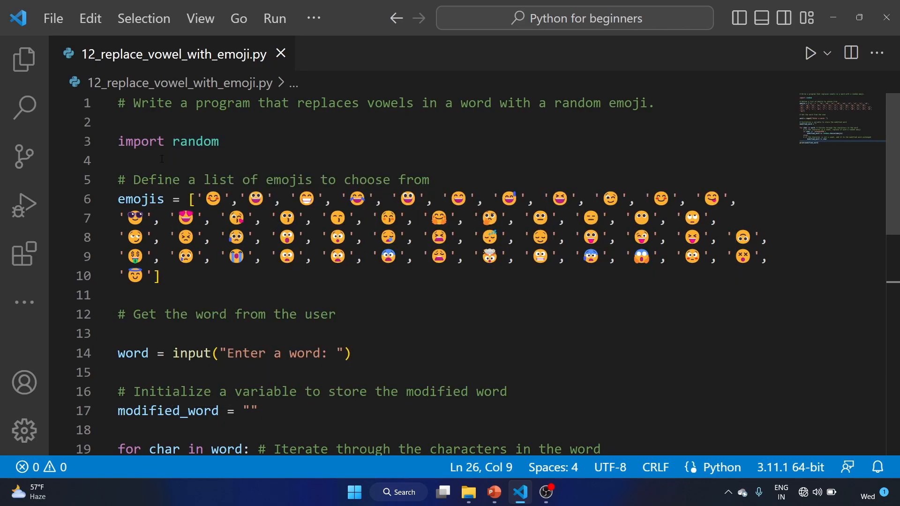
mouse_move(195, 141)
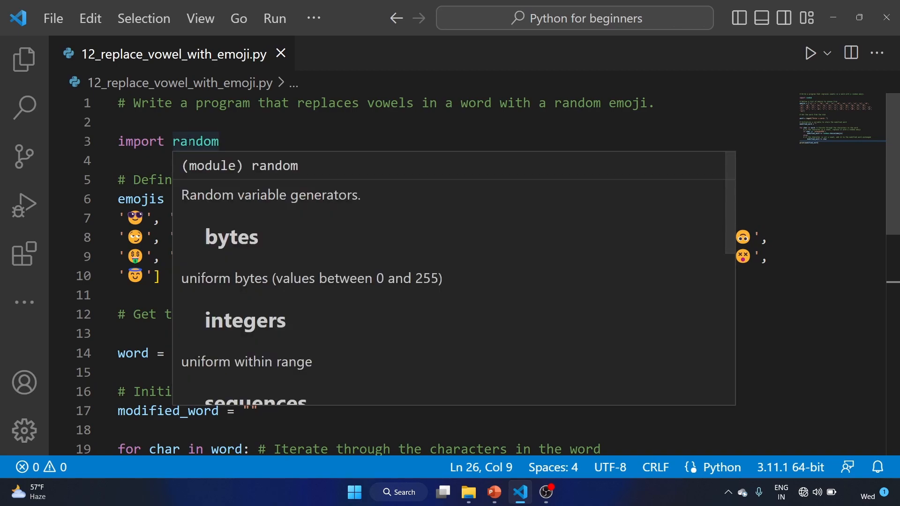
mouse_move(296, 205)
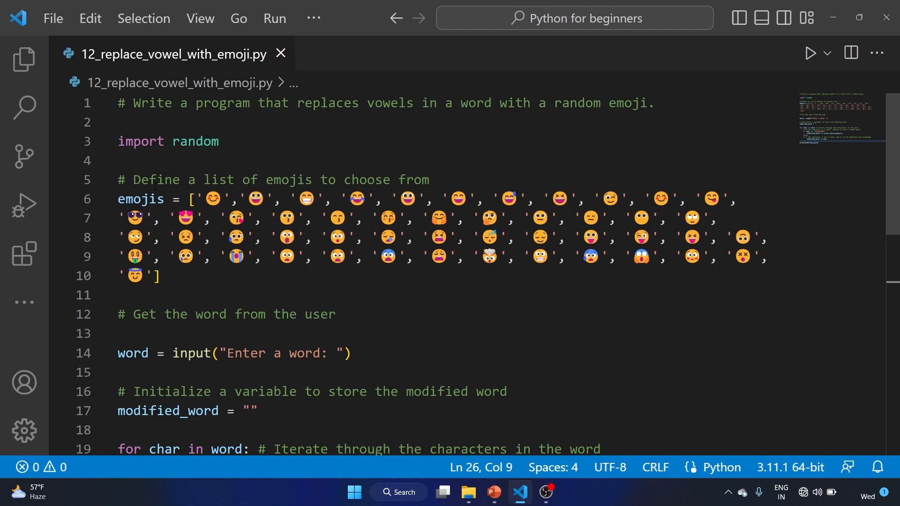
scroll("down", 3)
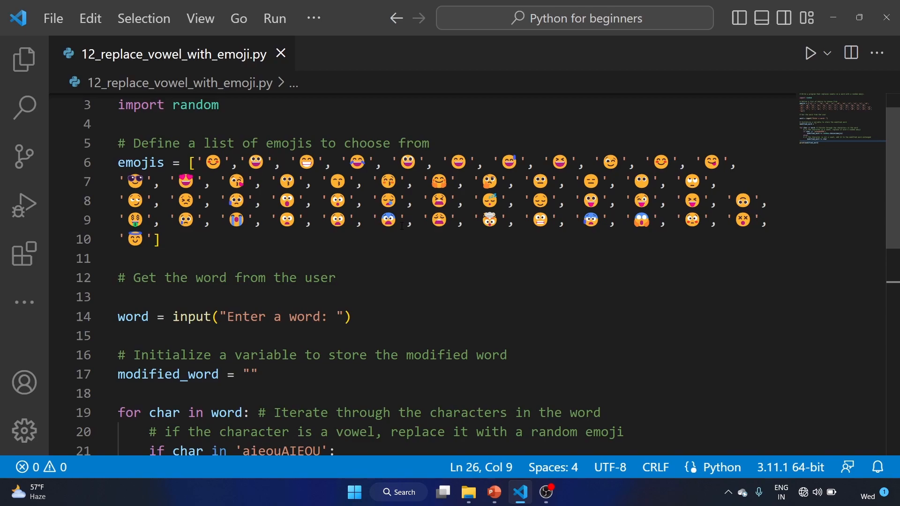
scroll("down", 3)
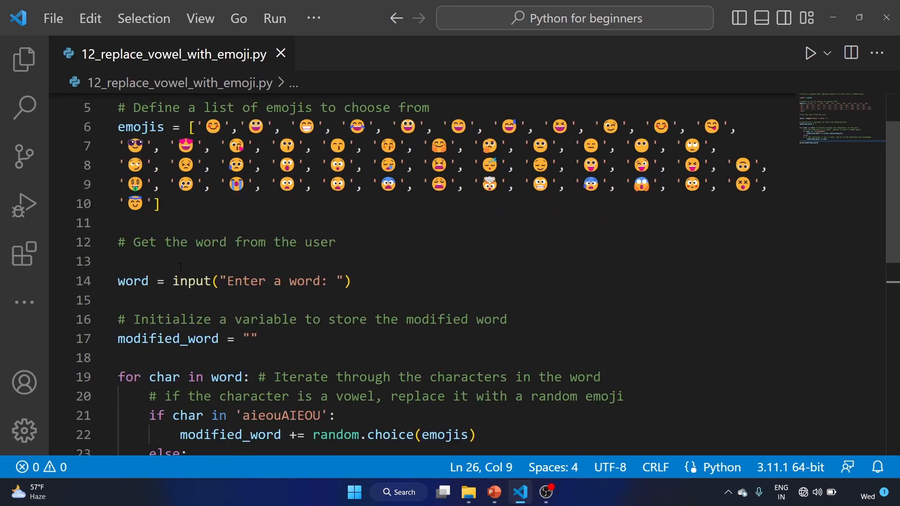
scroll("down", 3)
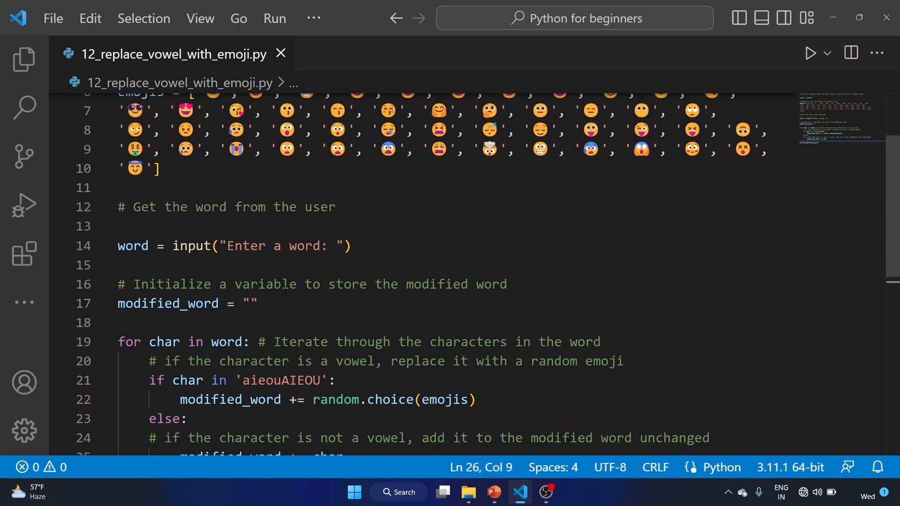
double_click(191, 219)
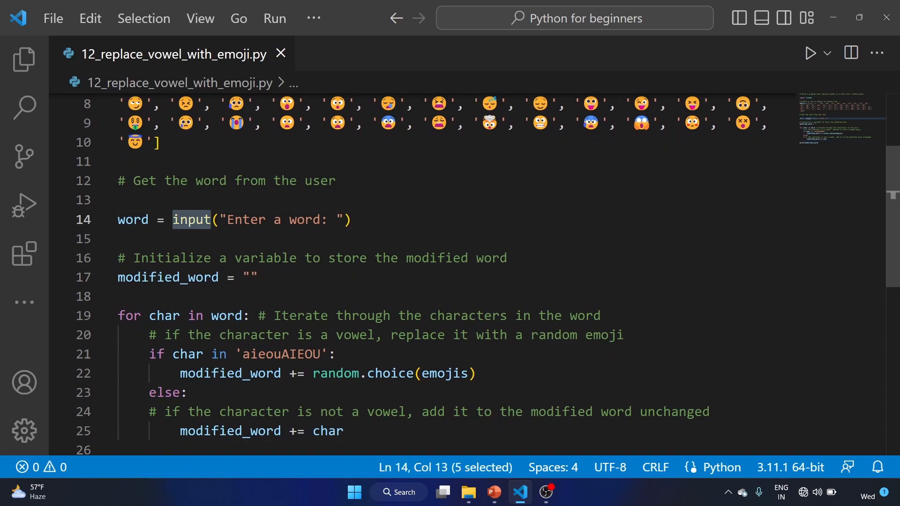
left_click(259, 278)
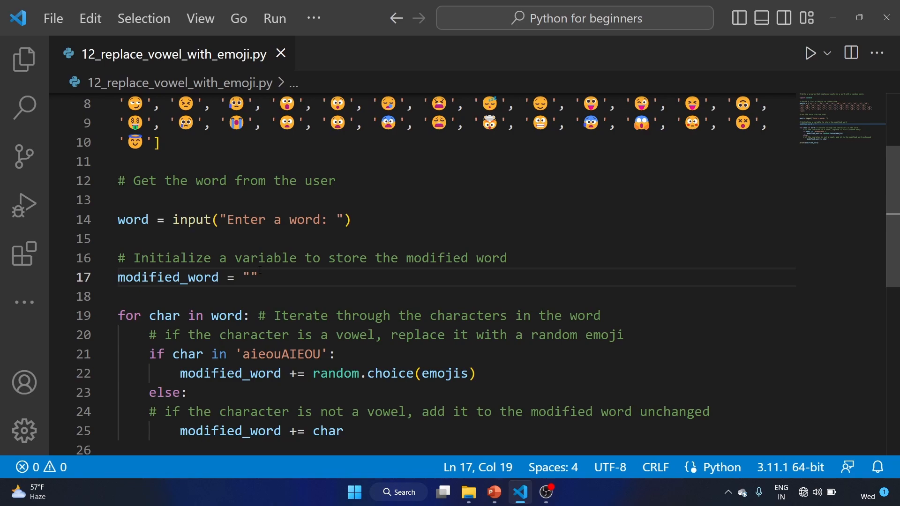
scroll("down", 3)
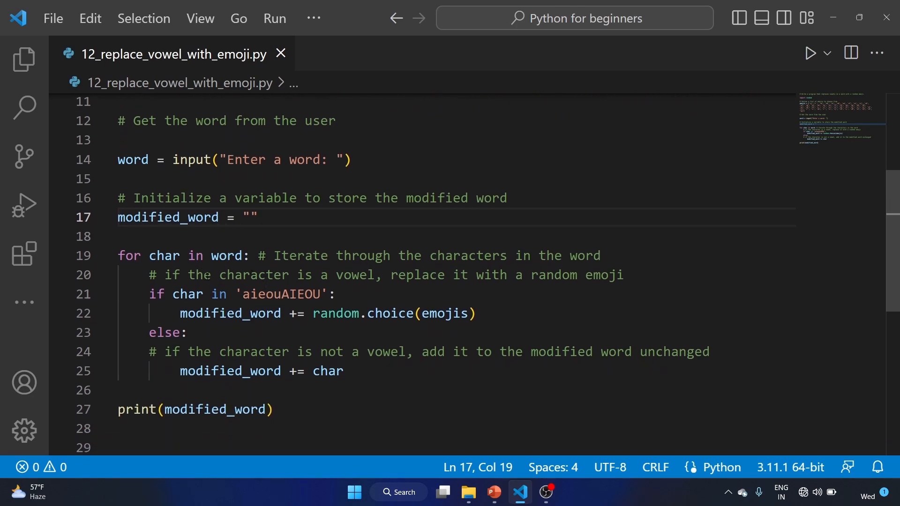
mouse_move(164, 256)
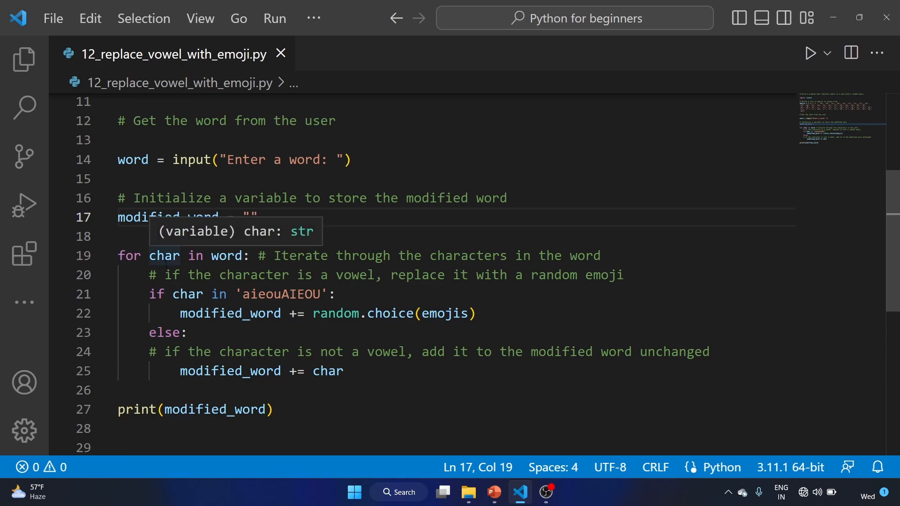
mouse_move(356, 269)
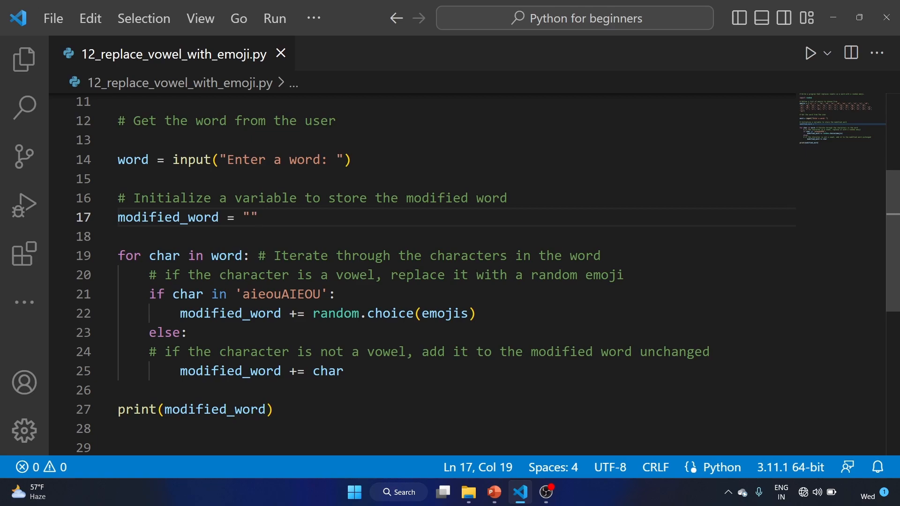
double_click(280, 294)
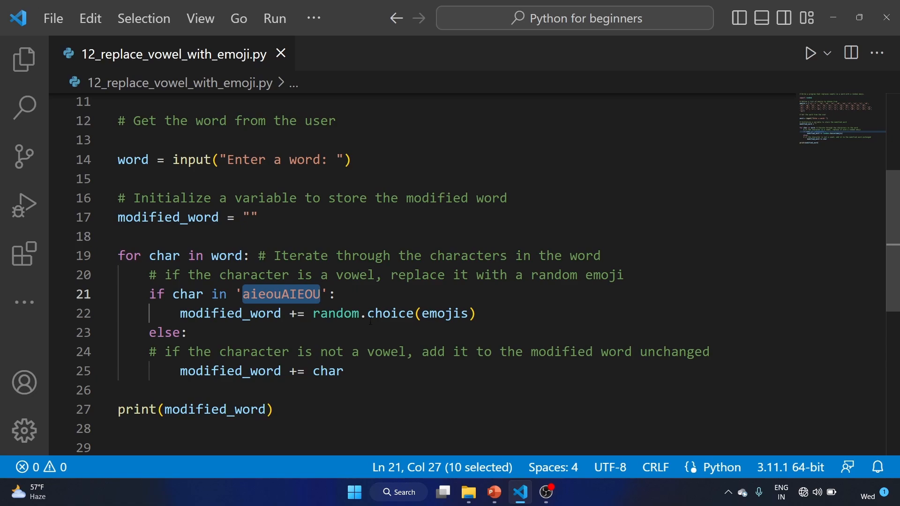
double_click(389, 314)
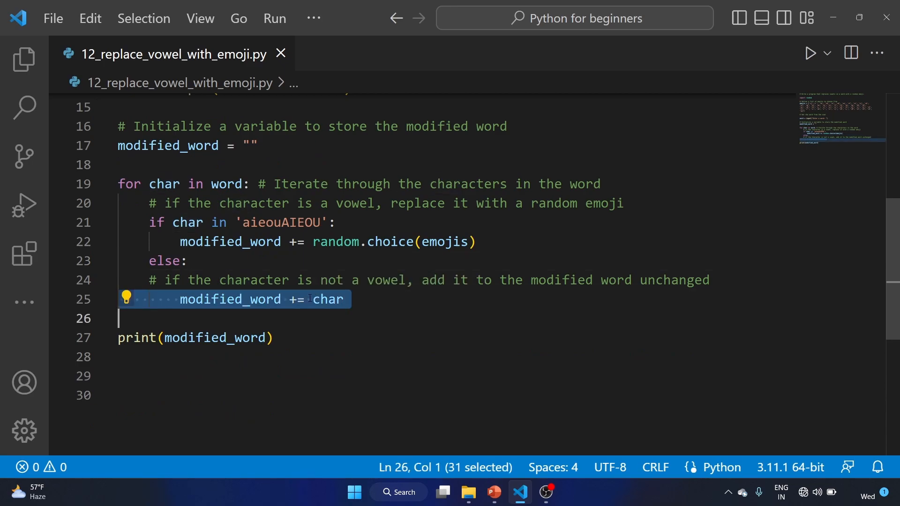
mouse_move(453, 292)
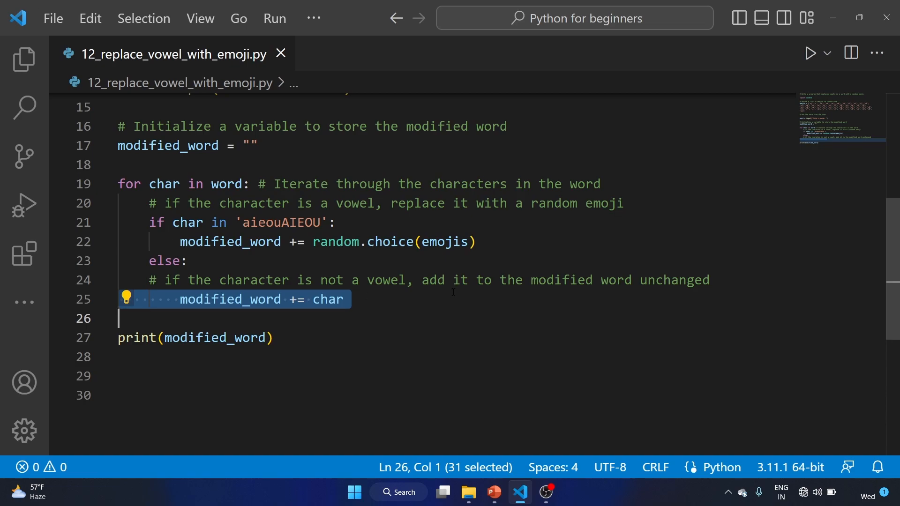
mouse_move(586, 303)
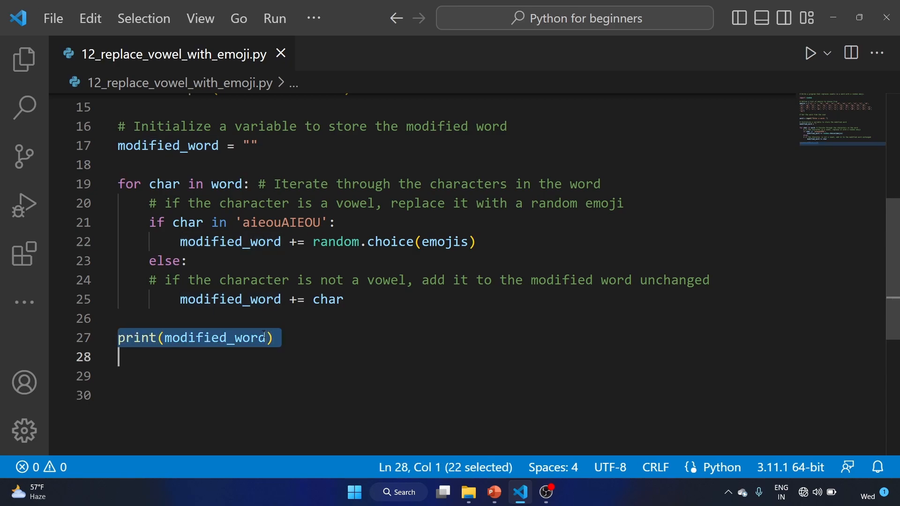
left_click(275, 337)
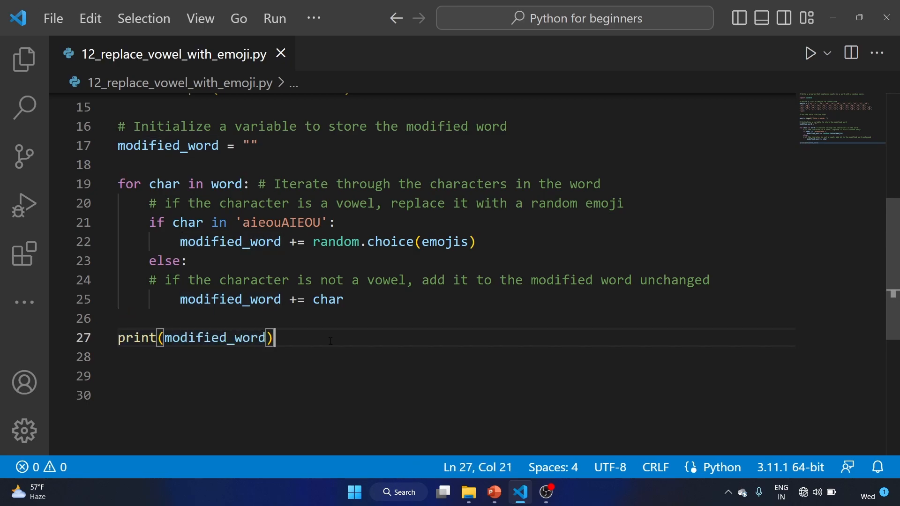
mouse_move(714, 188)
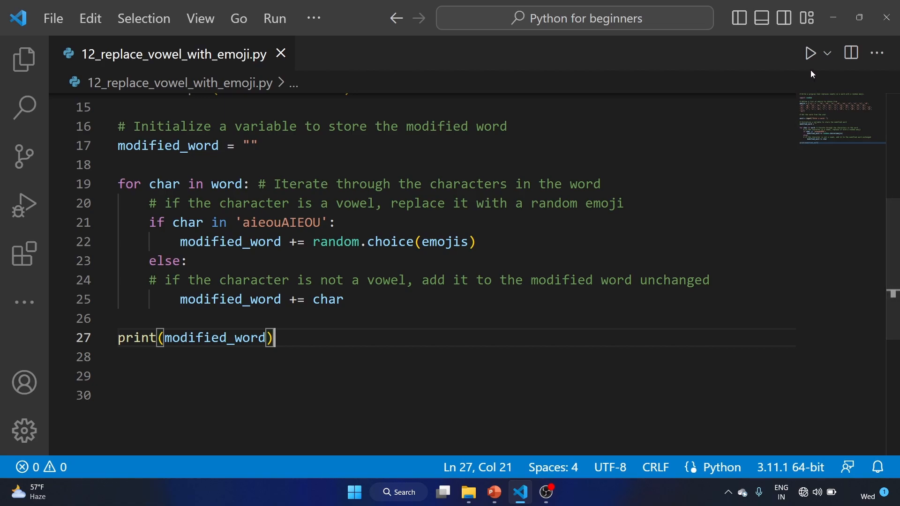
Step: Run the emoji script and enter 'Afshan' to see its vowels replaced with emojis
left_click(811, 52)
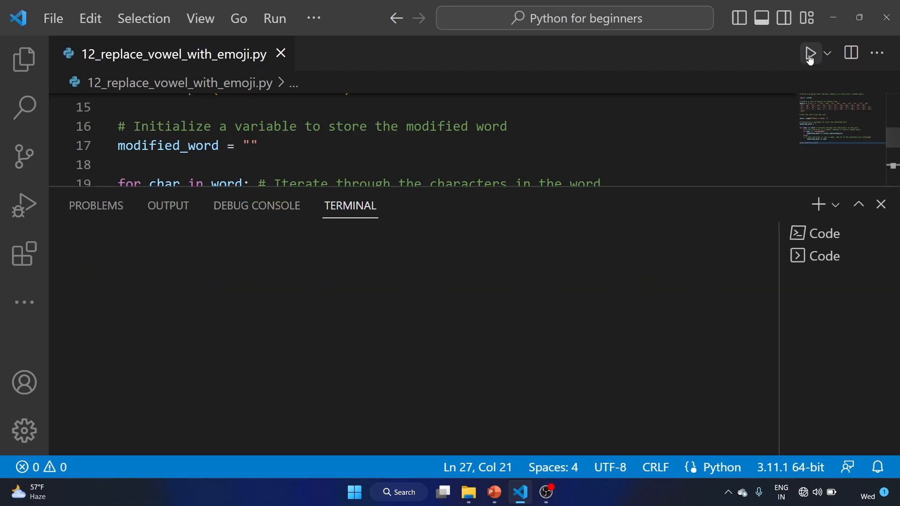
left_click(810, 53)
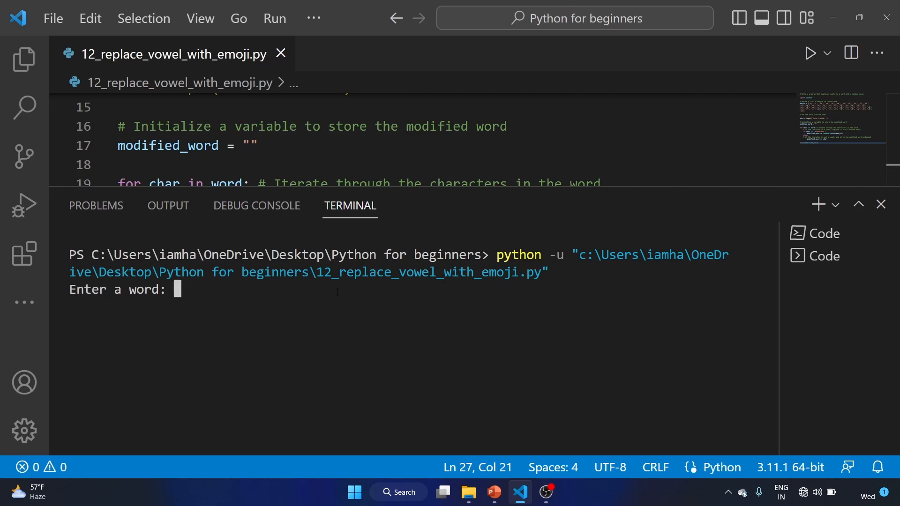
type("Afshan")
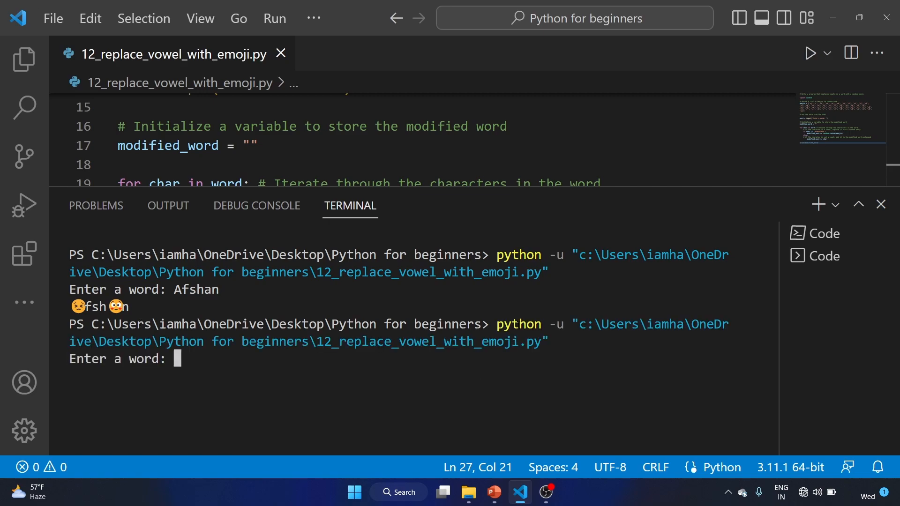
Step: Rerun the script and submit 'AFS Hackers Academy' for emoji substitution
type("AFS")
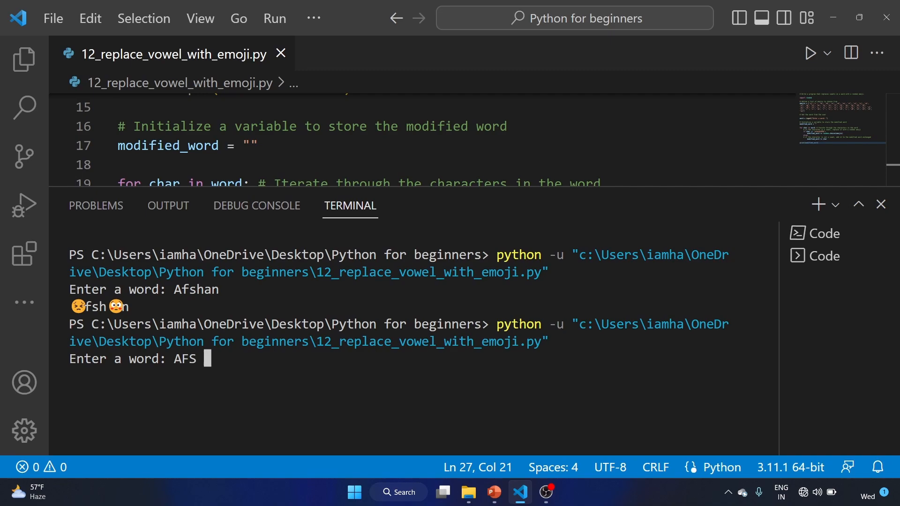
type("Hackers Ac")
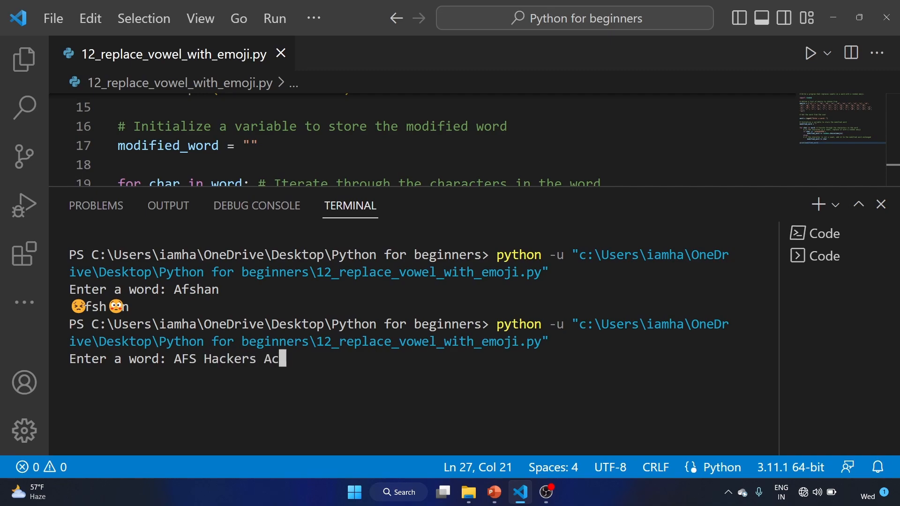
type("ademy")
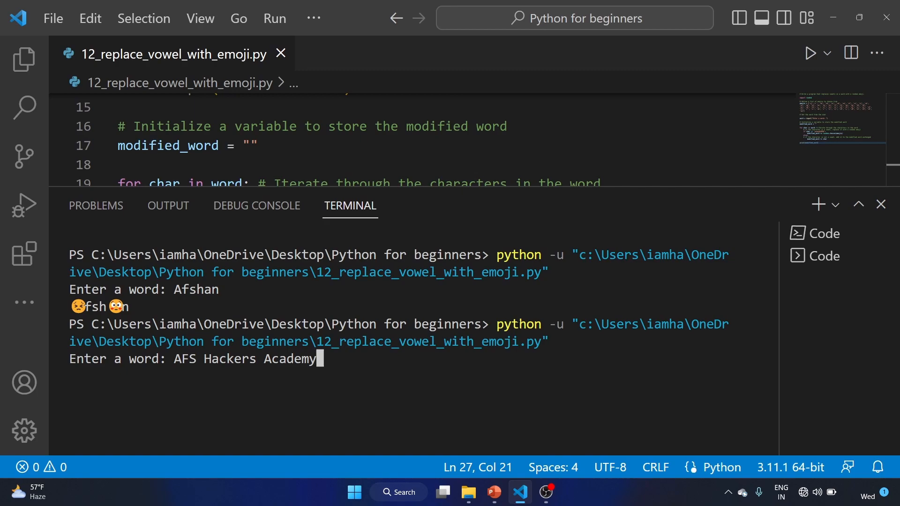
key("Return")
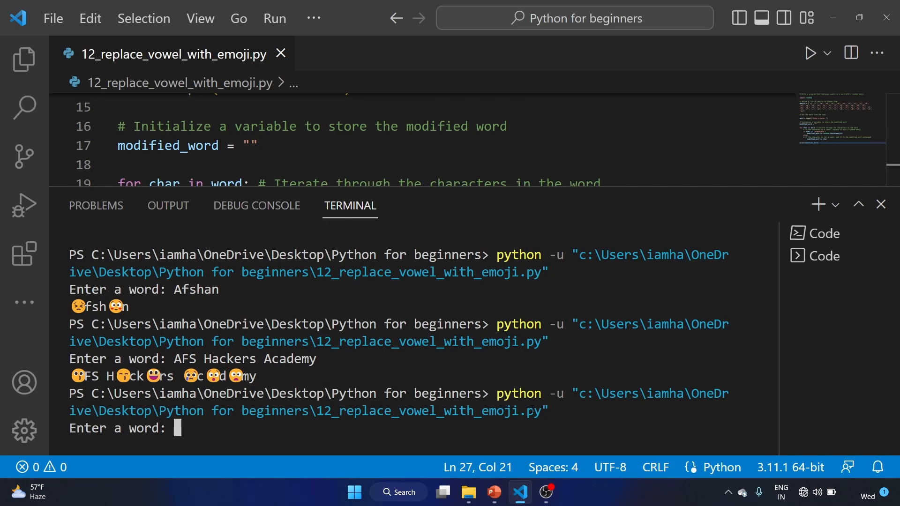
Step: Enter 'cmd', which has no vowels and stays unchanged, then rerun the script
type("cmd")
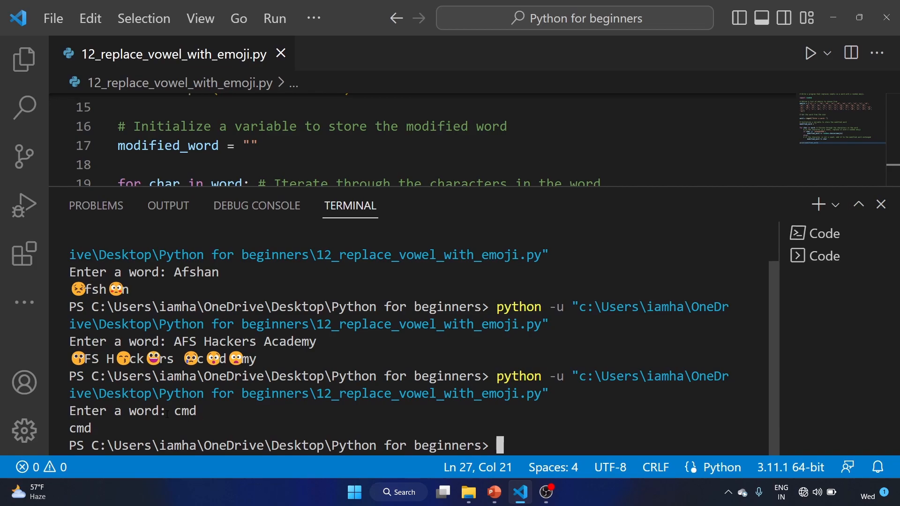
double_click(78, 429)
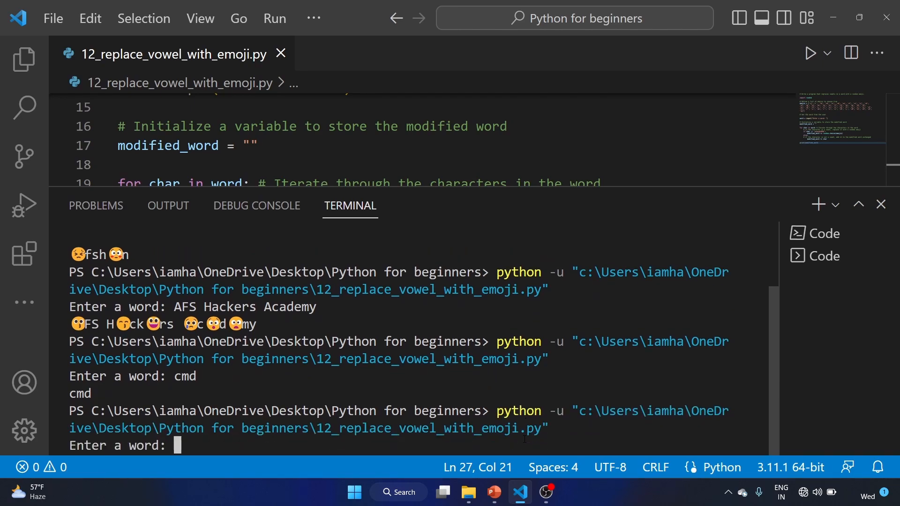
Step: Submit 'Annonymous hackers!' for emoji substitution and hide the terminal
type("Annonymous")
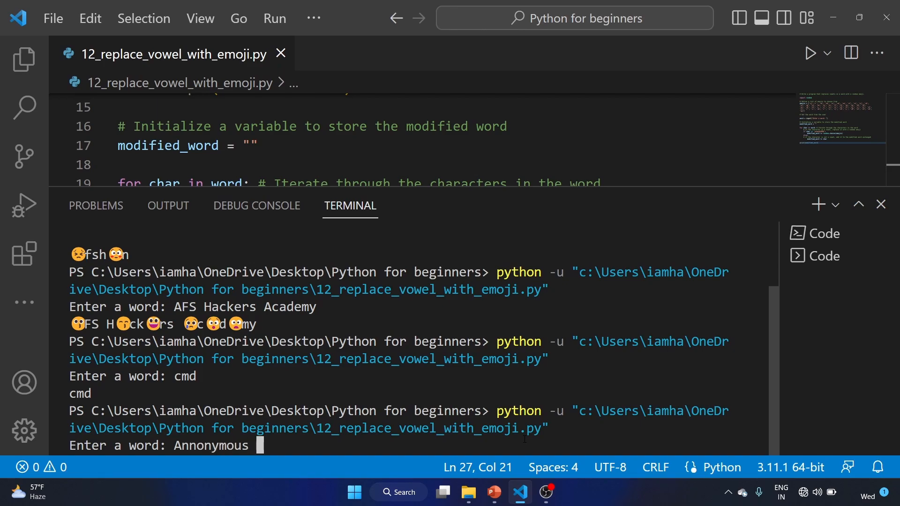
type("hackers!")
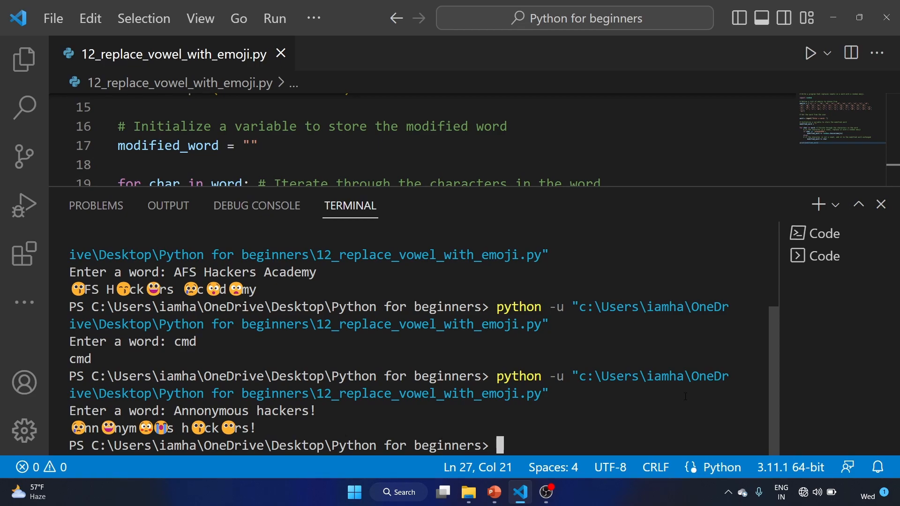
left_click(882, 205)
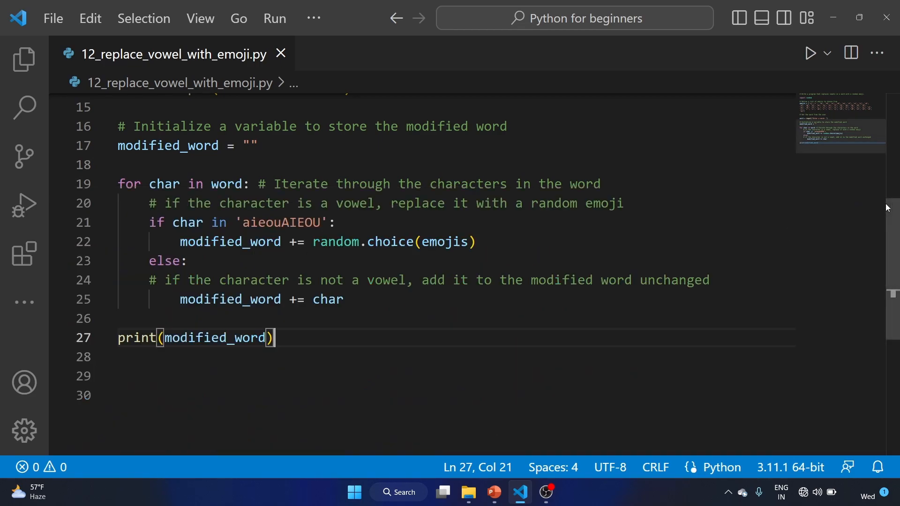
scroll("up", 3)
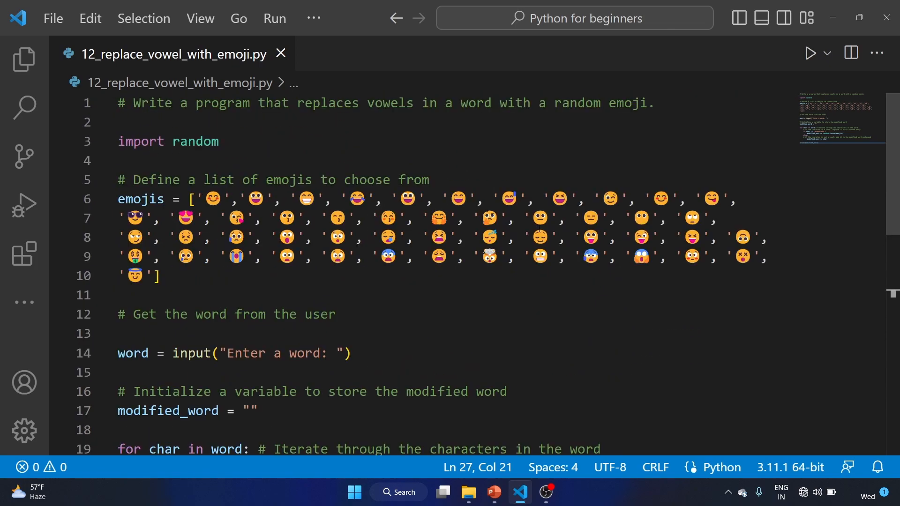
scroll("down", 3)
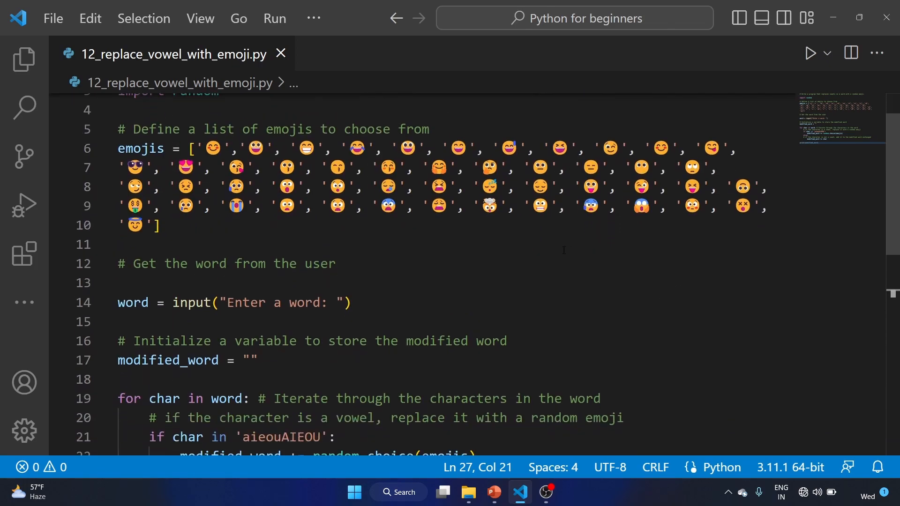
scroll("down", 3)
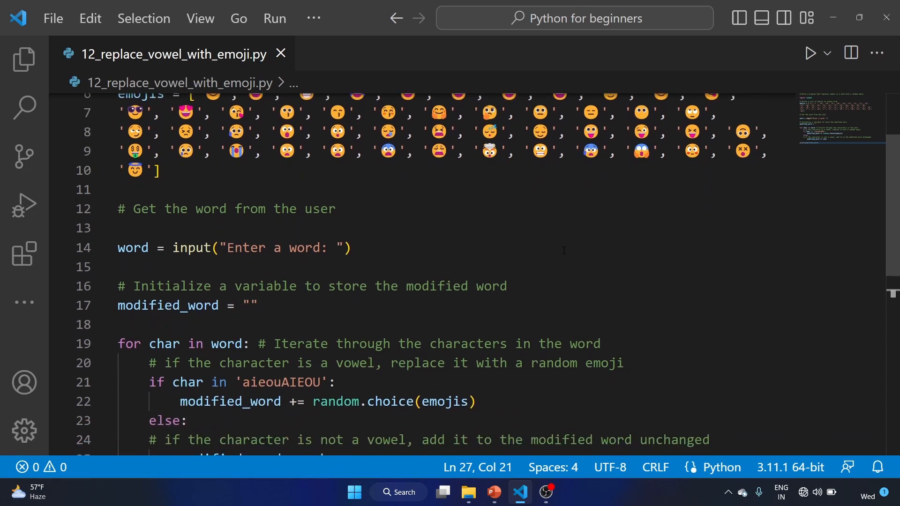
scroll("up", 3)
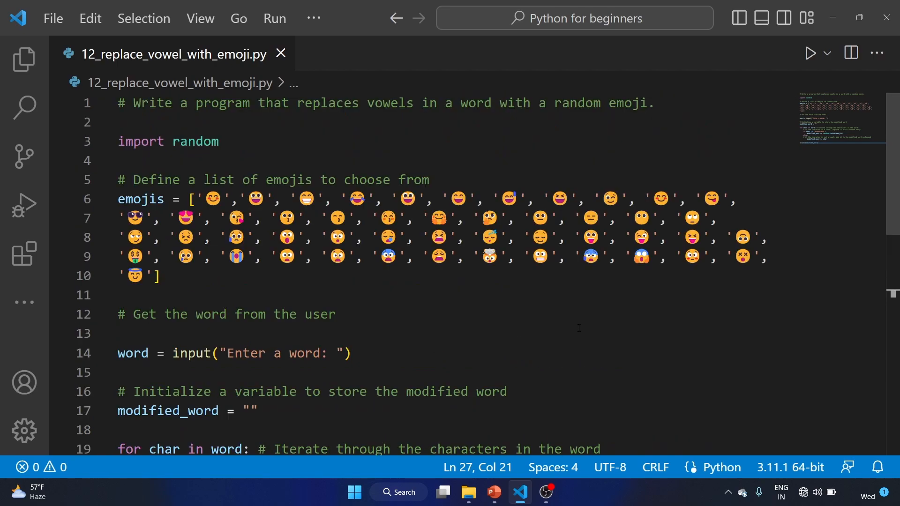